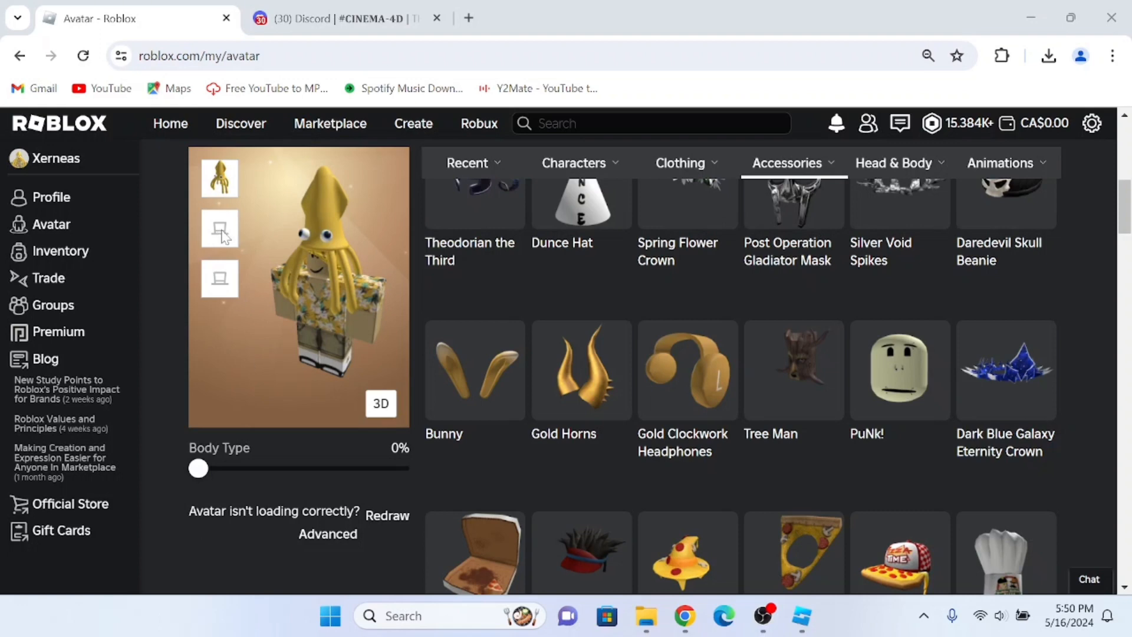
# Browse the #CINEMA-4D channel, view the latest rig tutorial in #RIGS-LIGHTROOMS, then switch to Roblox Studio
pyautogui.click(326, 17)
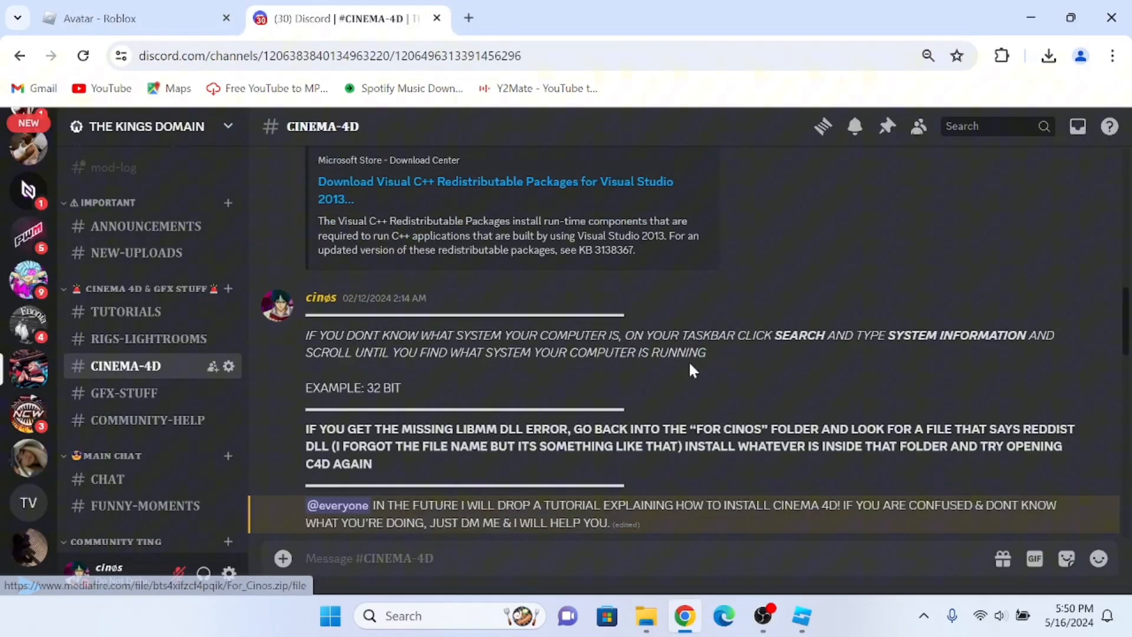
pyautogui.scroll(-3)
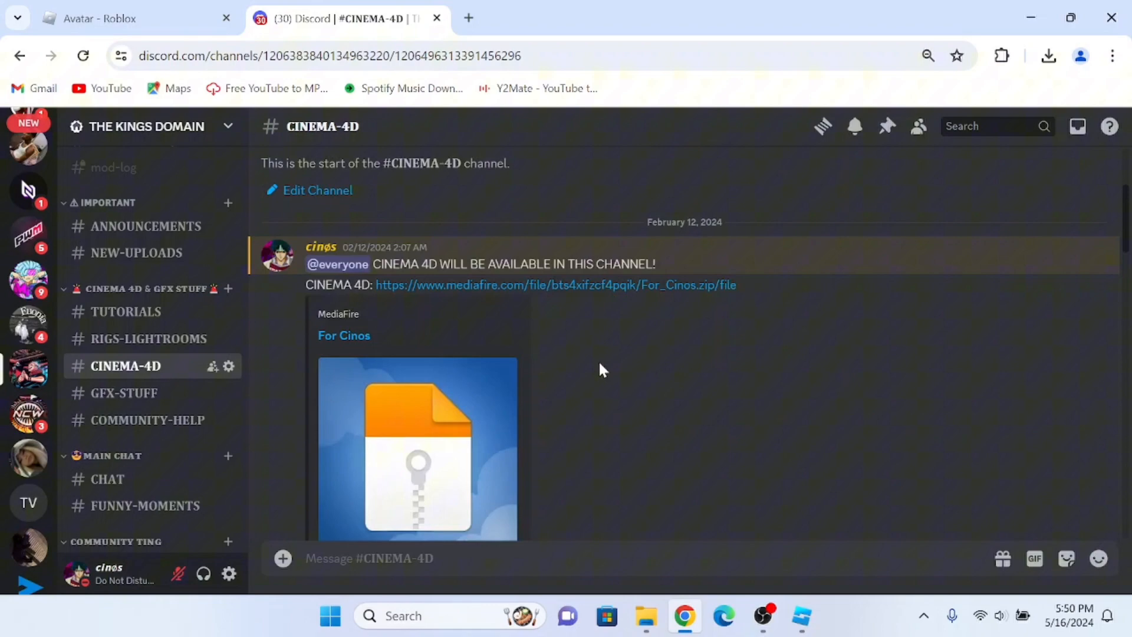
pyautogui.scroll(-3)
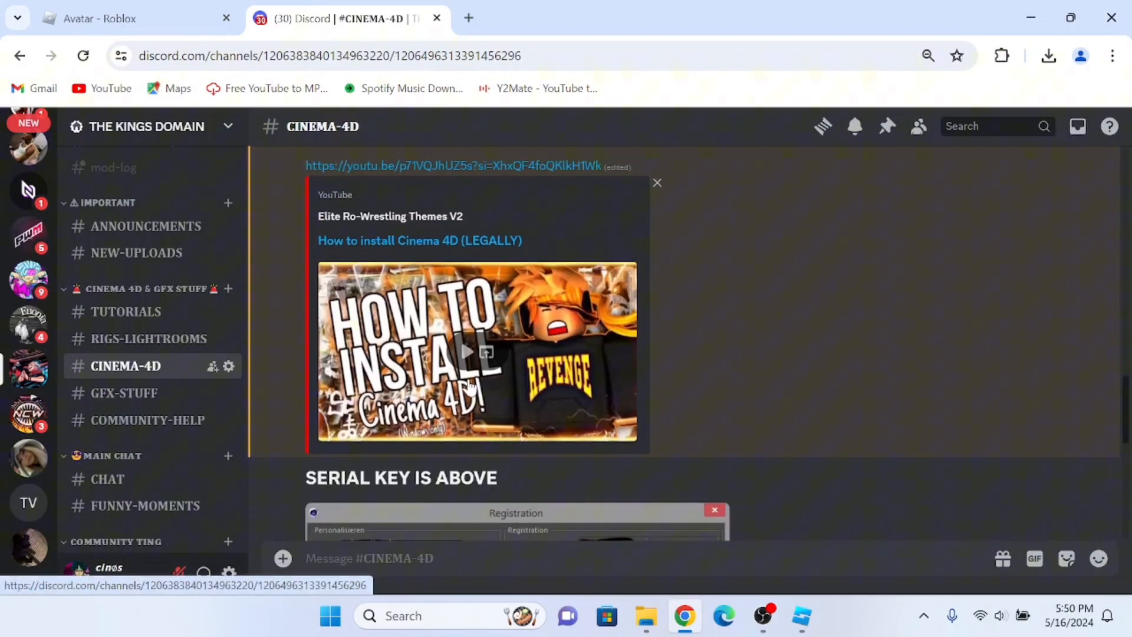
pyautogui.moveTo(173, 408)
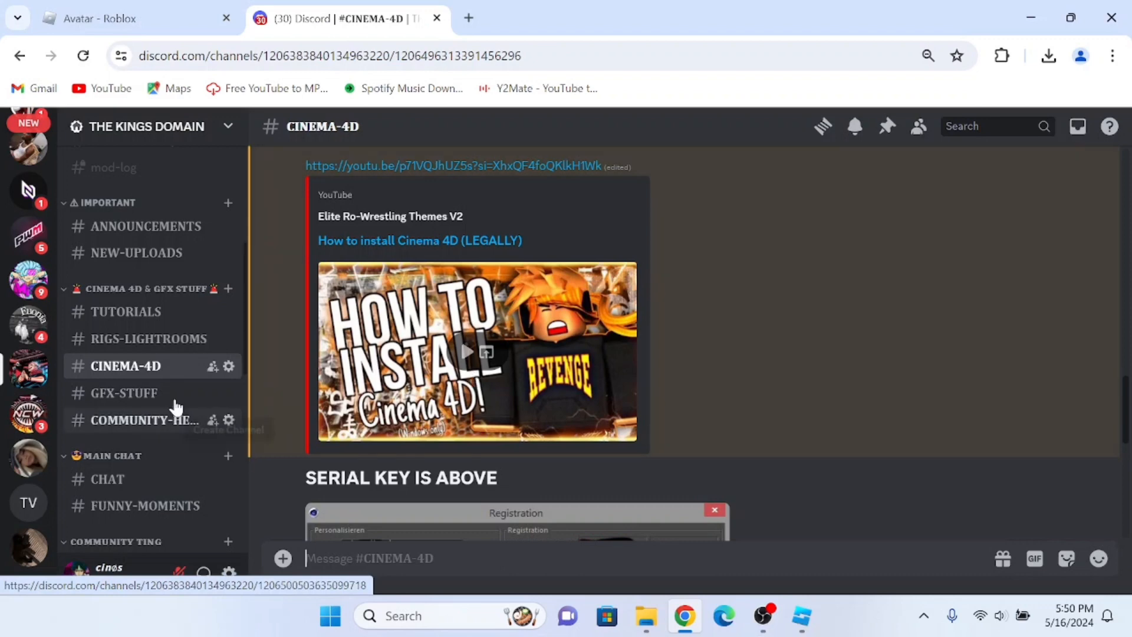
pyautogui.click(149, 338)
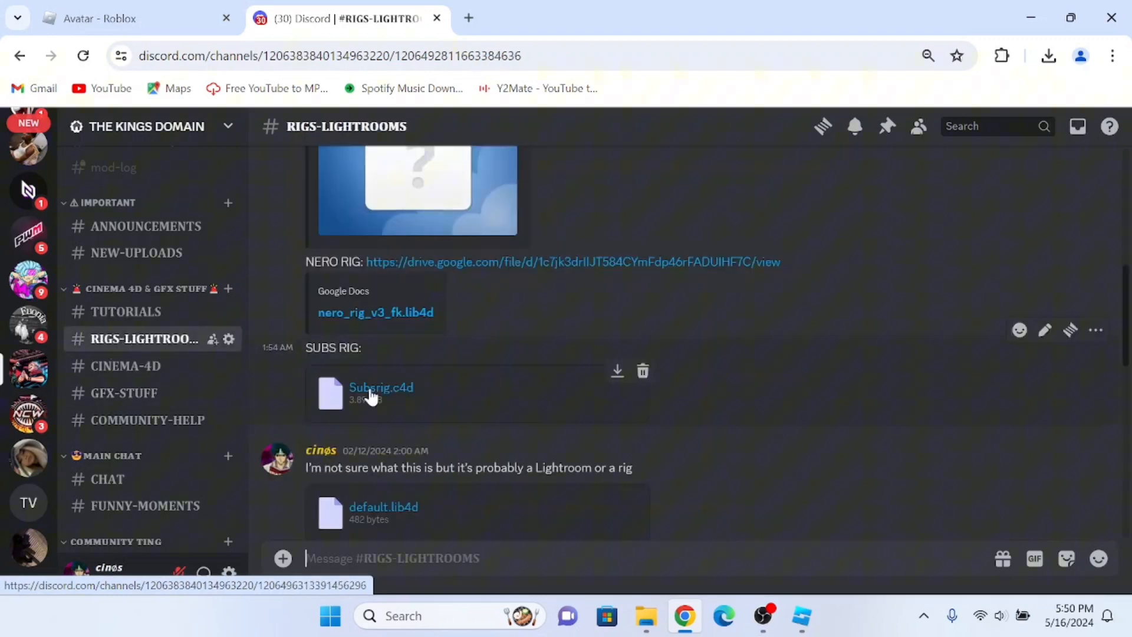
pyautogui.scroll(-3)
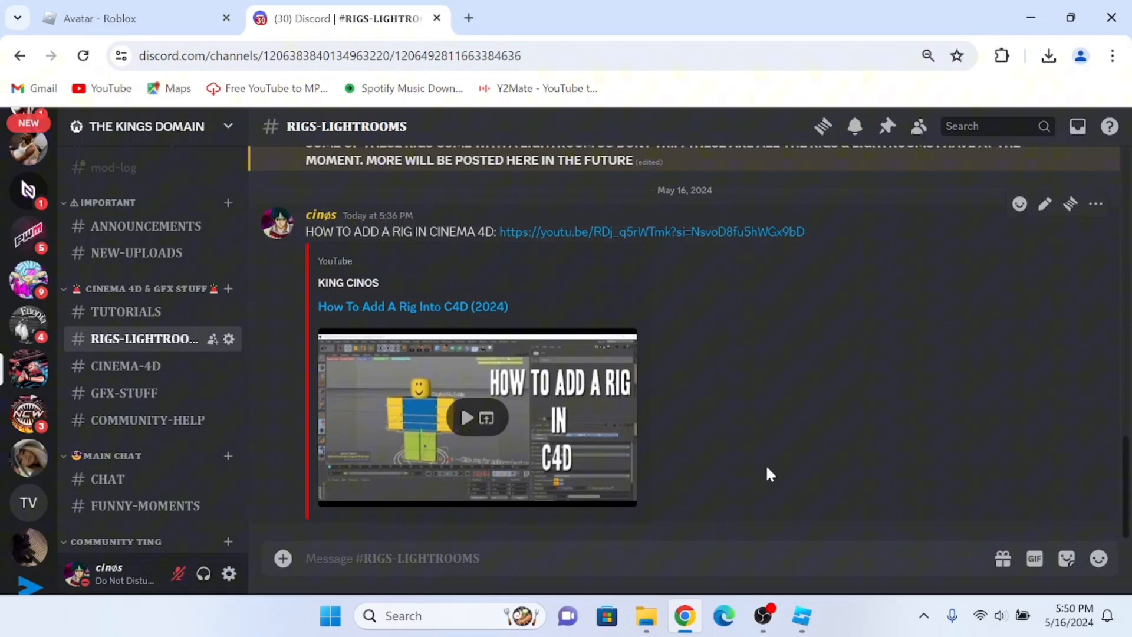
pyautogui.click(83, 55)
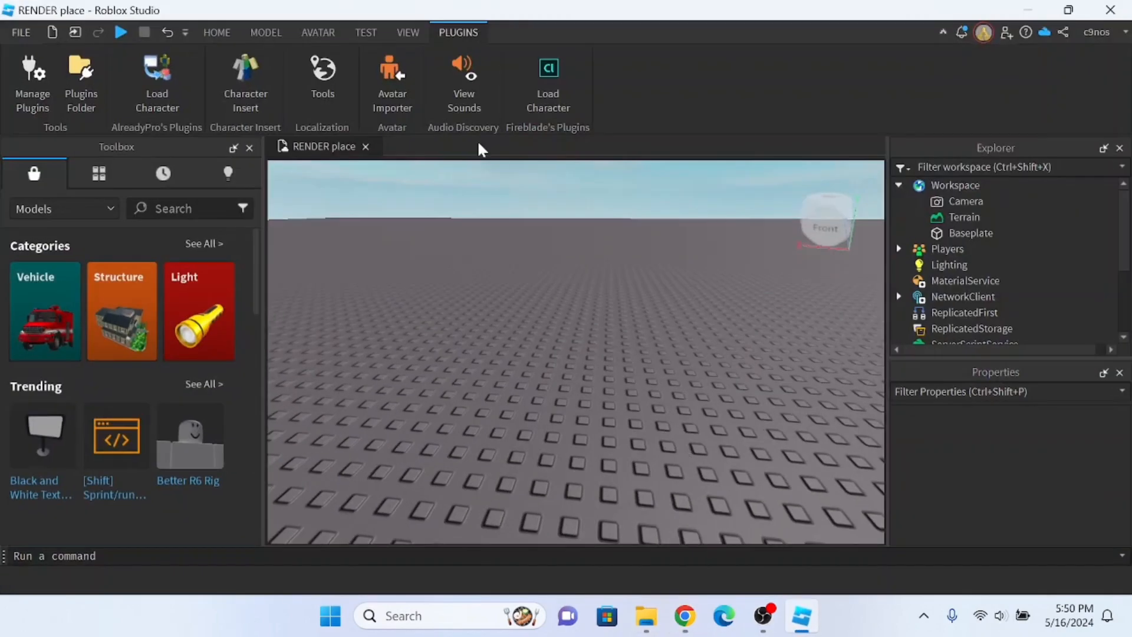
pyautogui.click(547, 79)
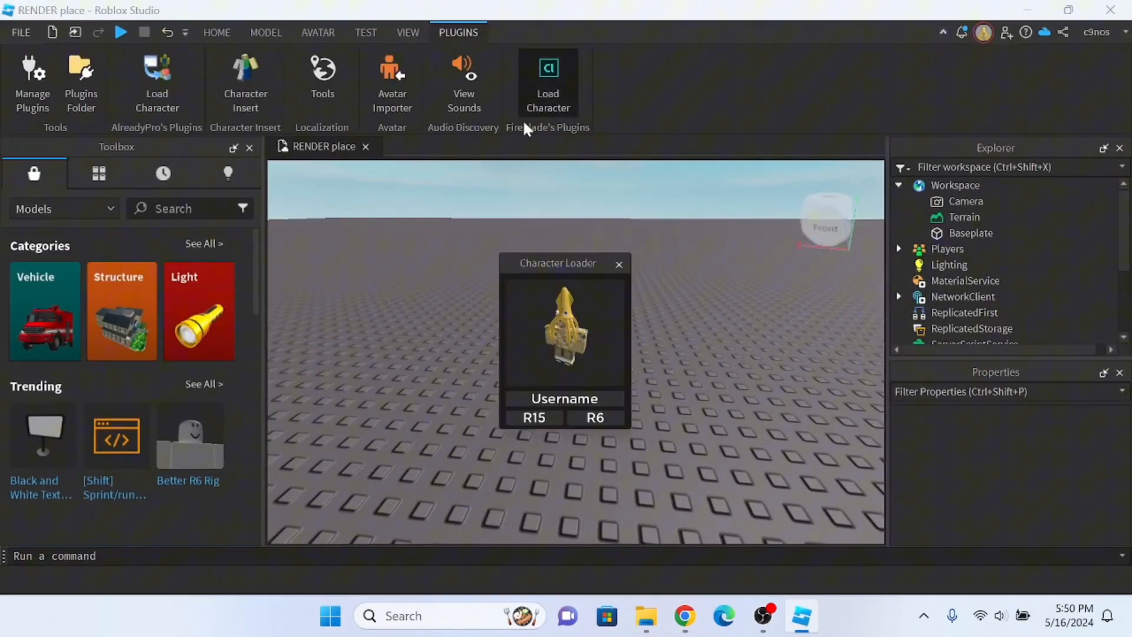
pyautogui.moveTo(516, 72)
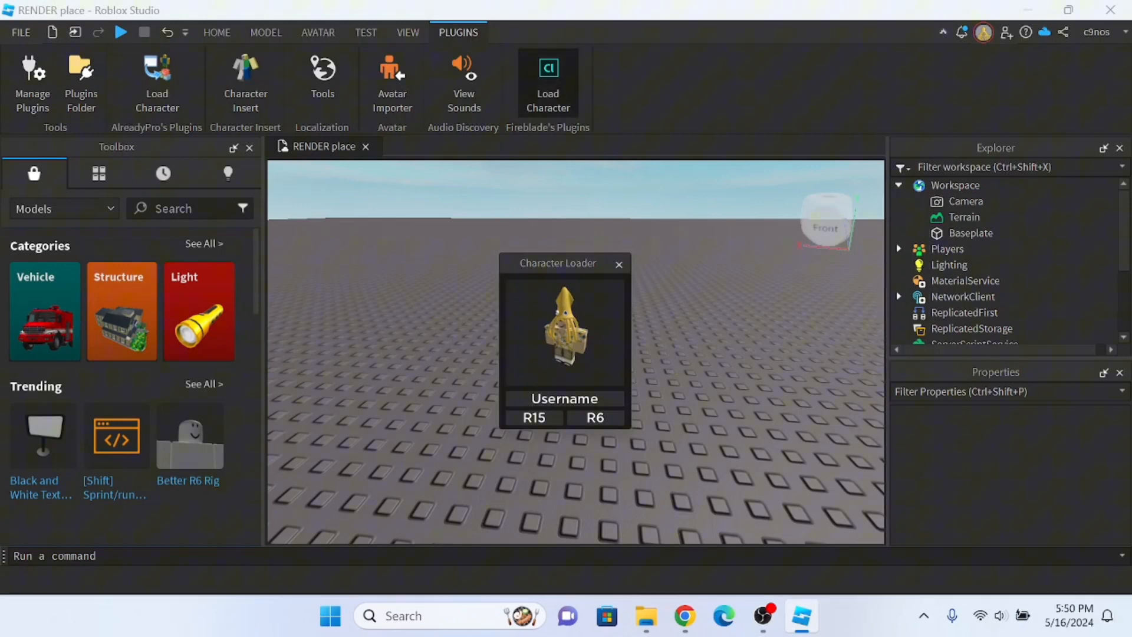
pyautogui.write('c9nos')
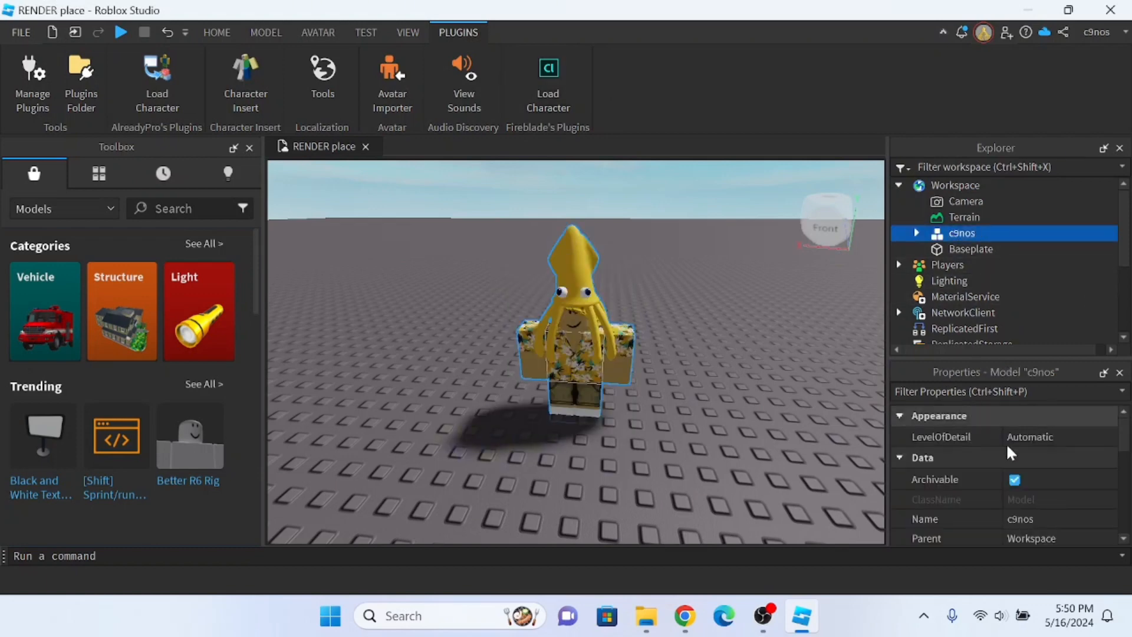
pyautogui.scroll(-3)
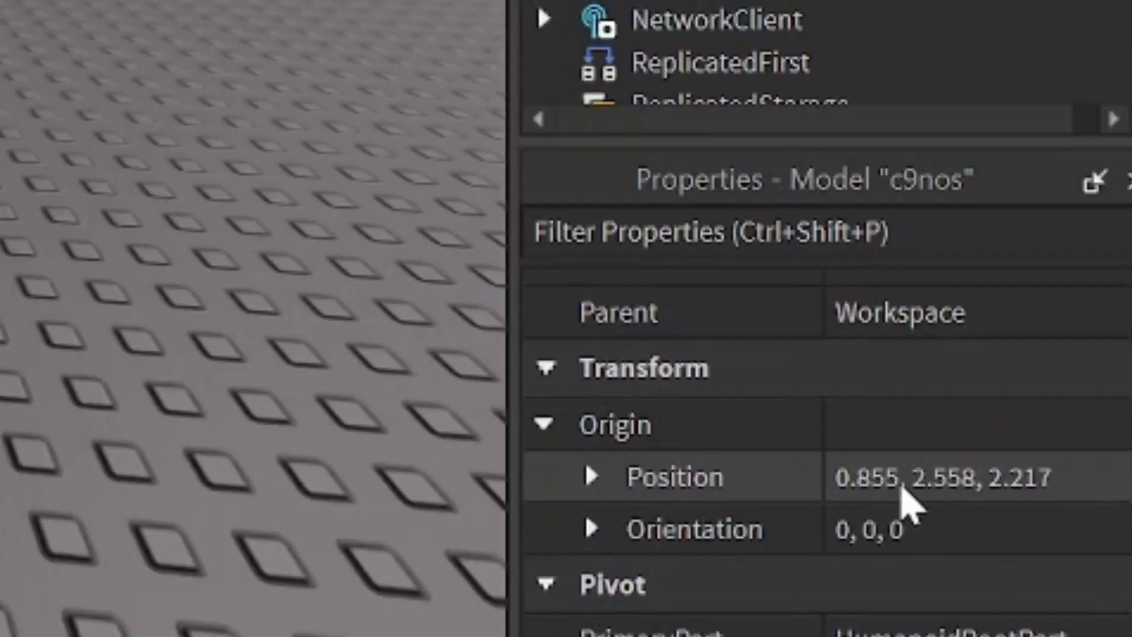
# Set the avatar's Origin Position to 0,3,0 and select the loaded model
pyautogui.click(939, 475)
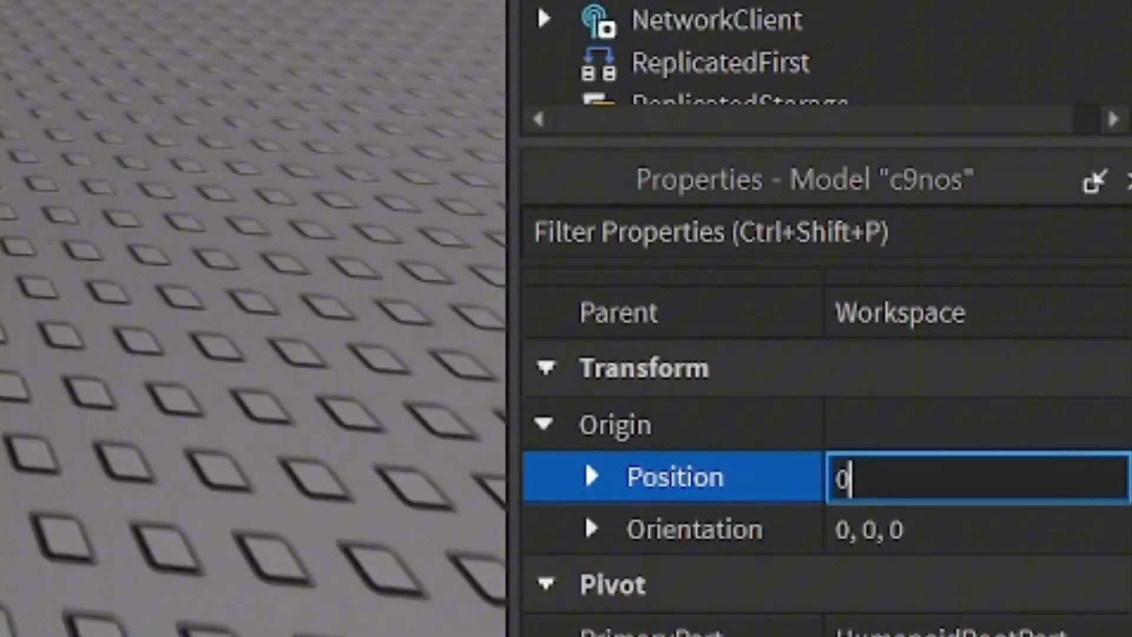
pyautogui.write(',3,0')
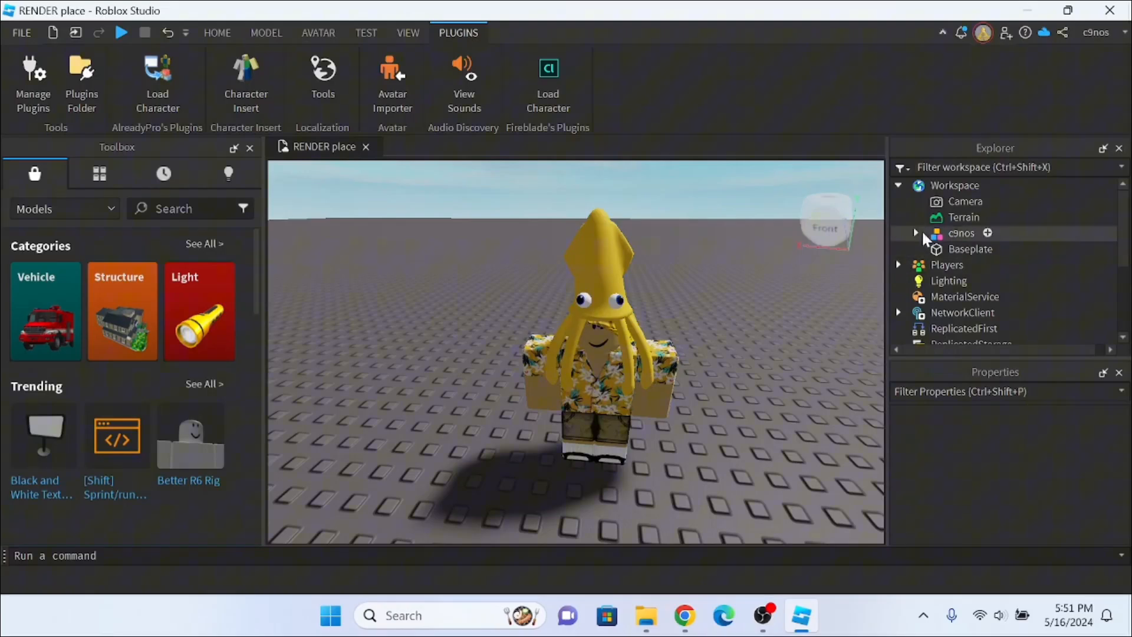
pyautogui.click(960, 232)
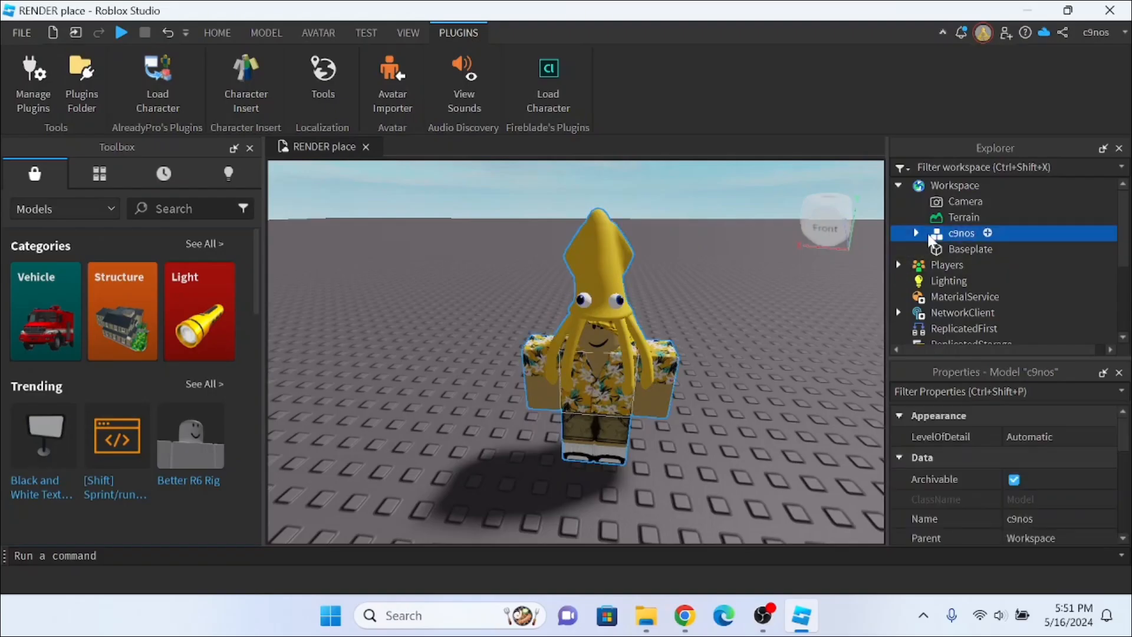
# Export the selected model as 'Cinos' OBJ into a new OBJ folder in Documents
pyautogui.rightClick(959, 233)
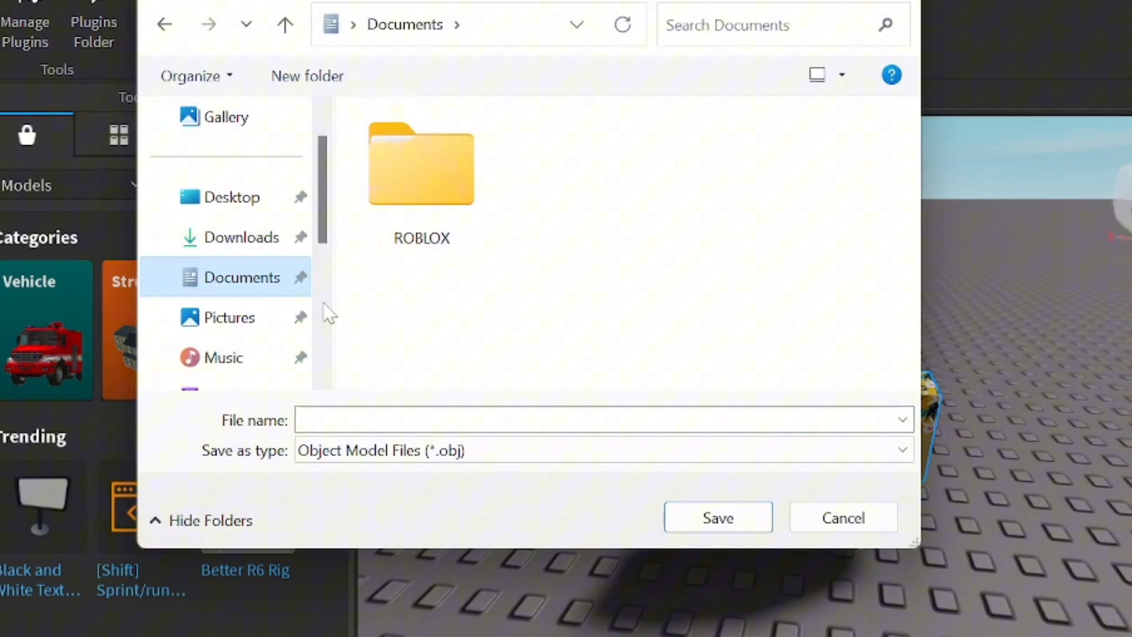
pyautogui.rightClick(541, 326)
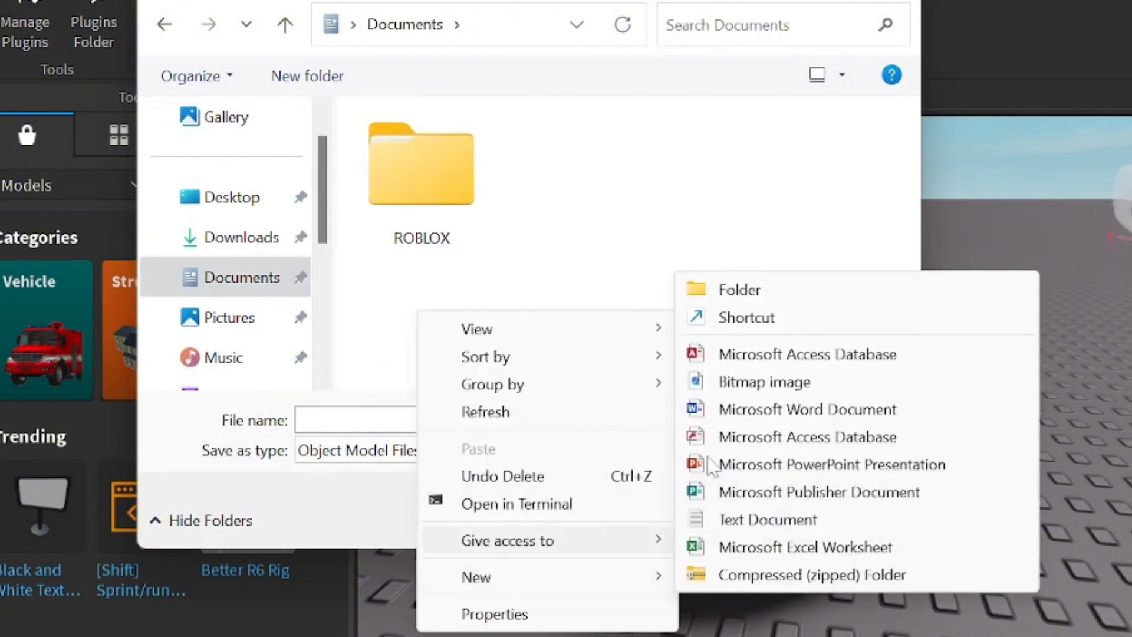
pyautogui.click(738, 289)
pyautogui.write('OBJ')
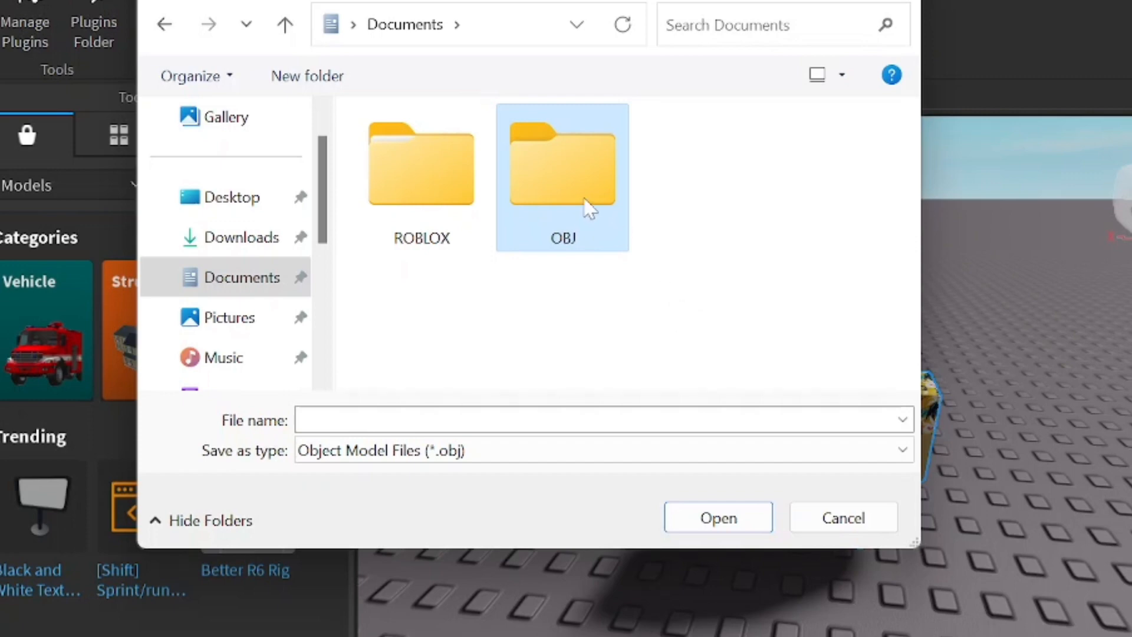
pyautogui.doubleClick(561, 170)
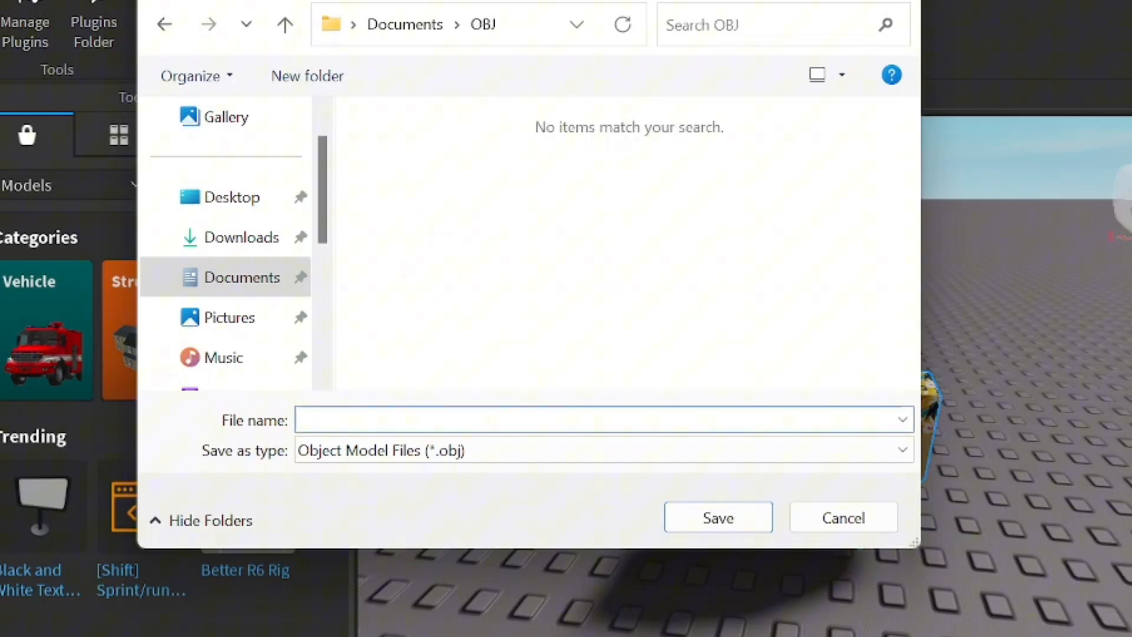
pyautogui.write('Cinos')
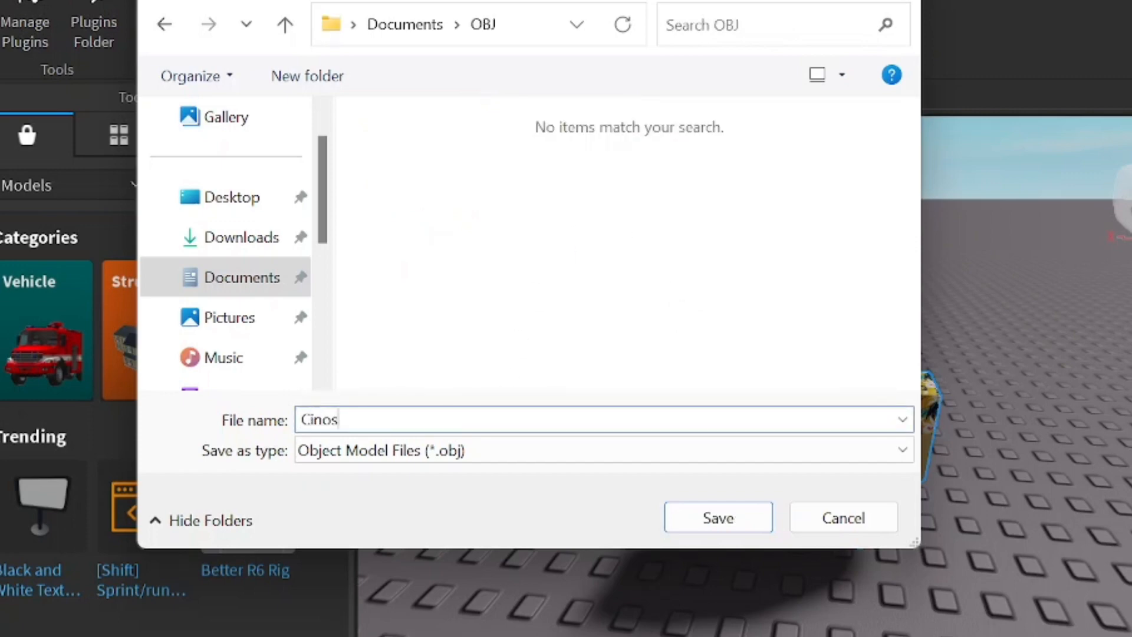
pyautogui.click(715, 517)
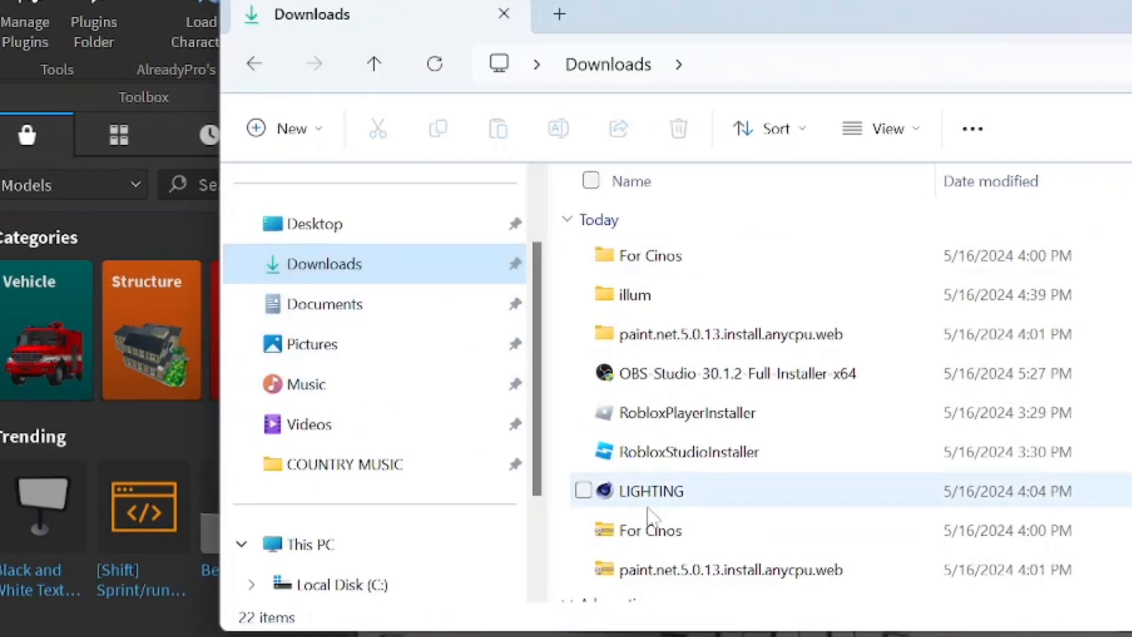
# Open LIGHTING.c4d and merge the Cinos OBJ with default import settings
pyautogui.click(648, 491)
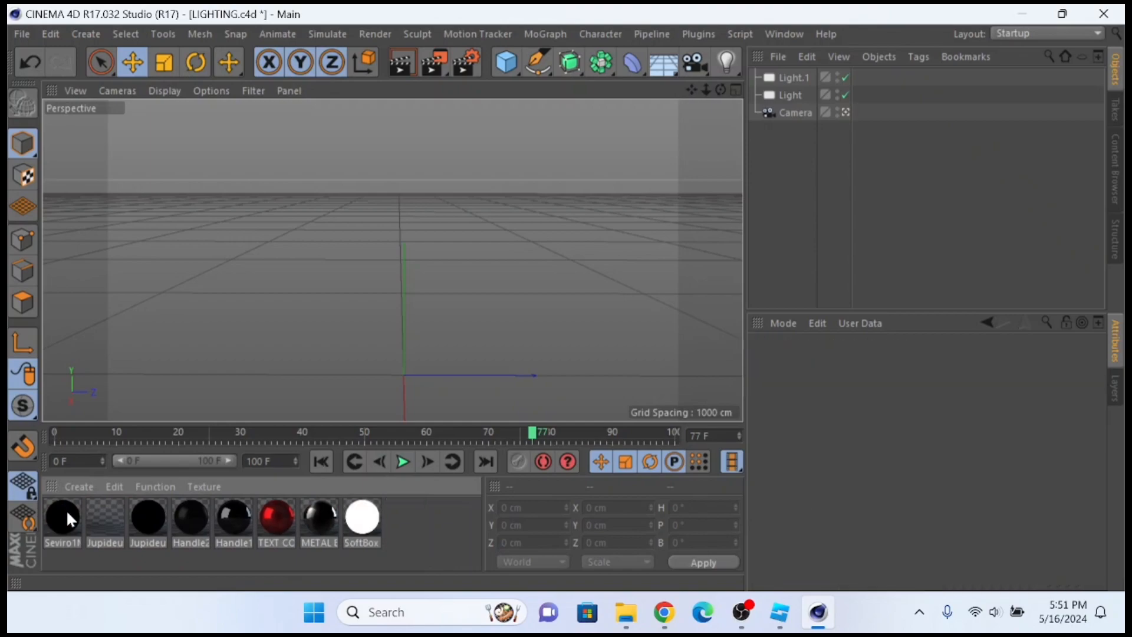
pyautogui.click(21, 34)
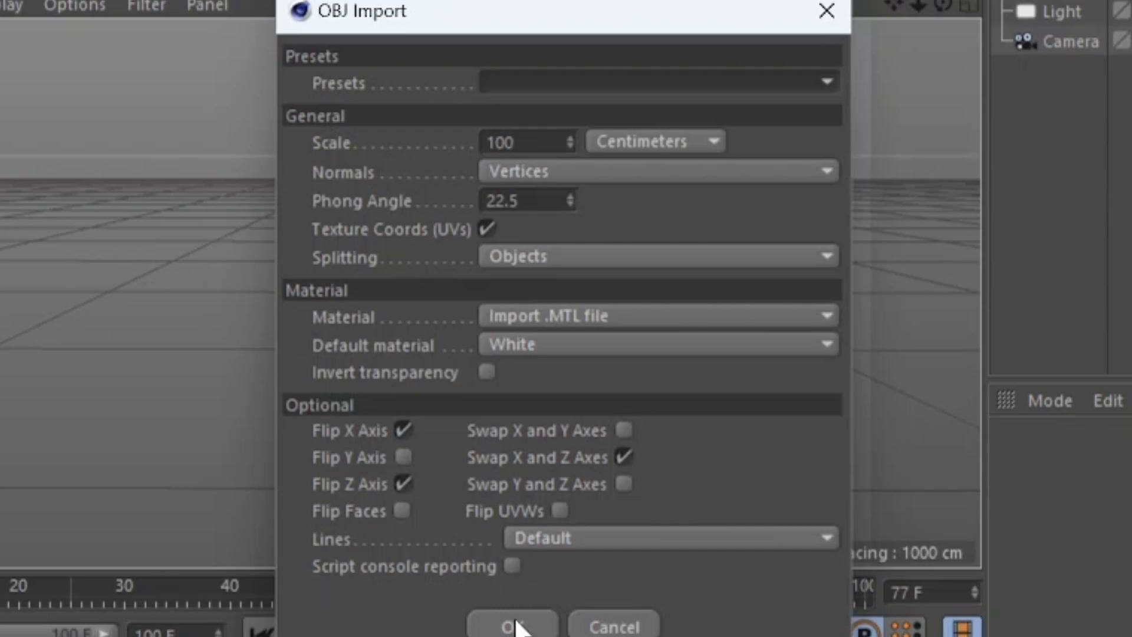
pyautogui.click(511, 625)
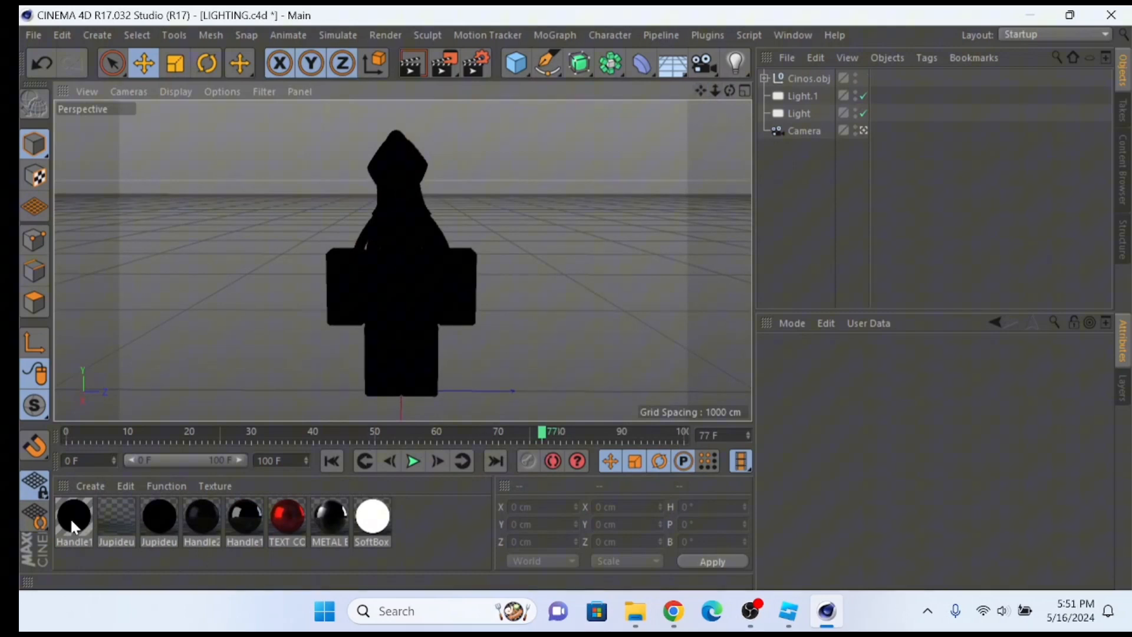
# Load Handle1_diff into Handle1Mtl's texture, keeping the image at its original location
pyautogui.doubleClick(73, 515)
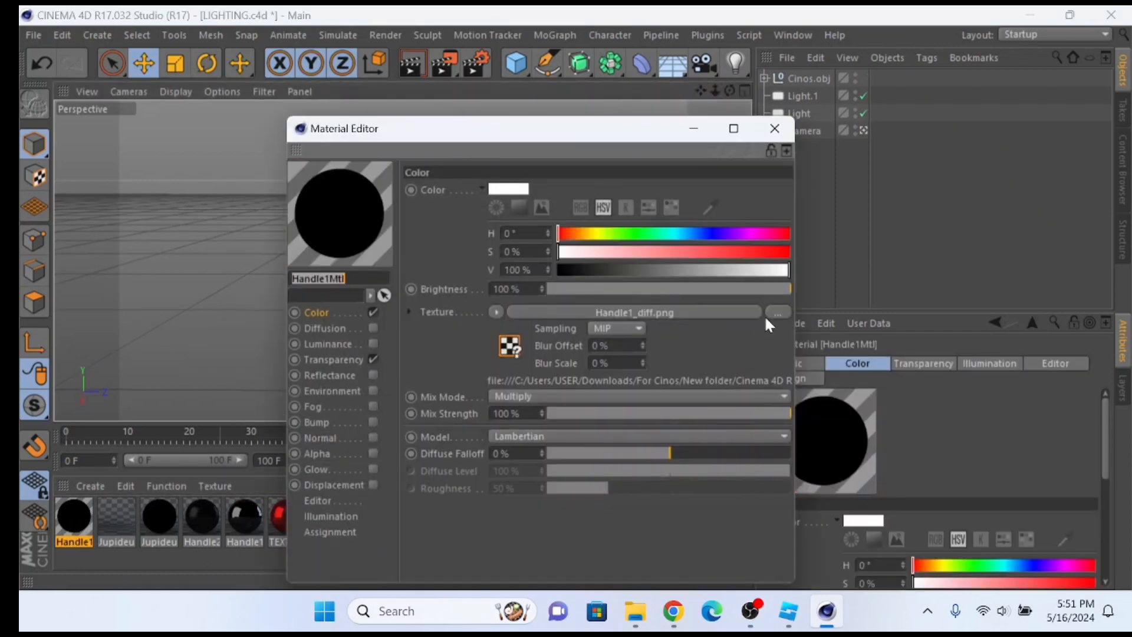
pyautogui.click(778, 311)
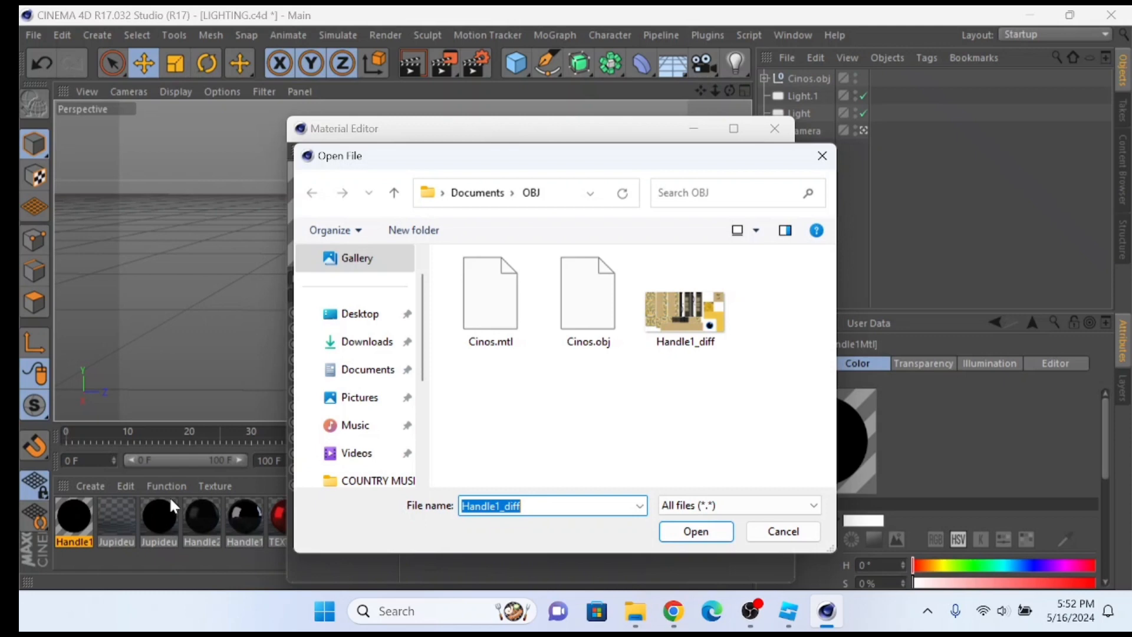
pyautogui.click(683, 300)
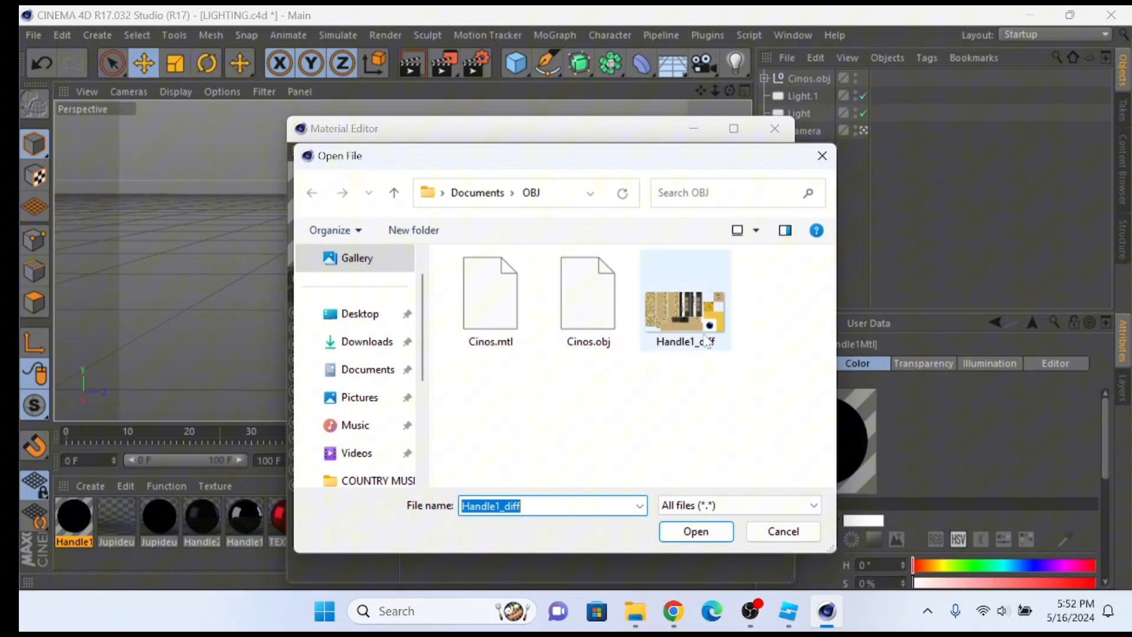
pyautogui.click(695, 531)
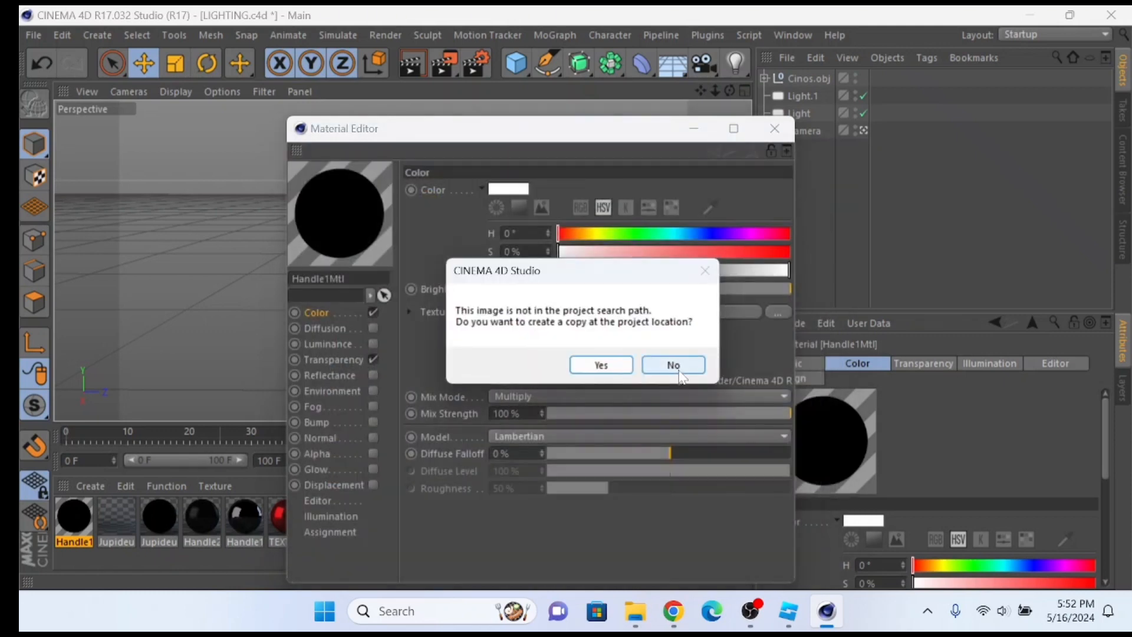
pyautogui.click(671, 364)
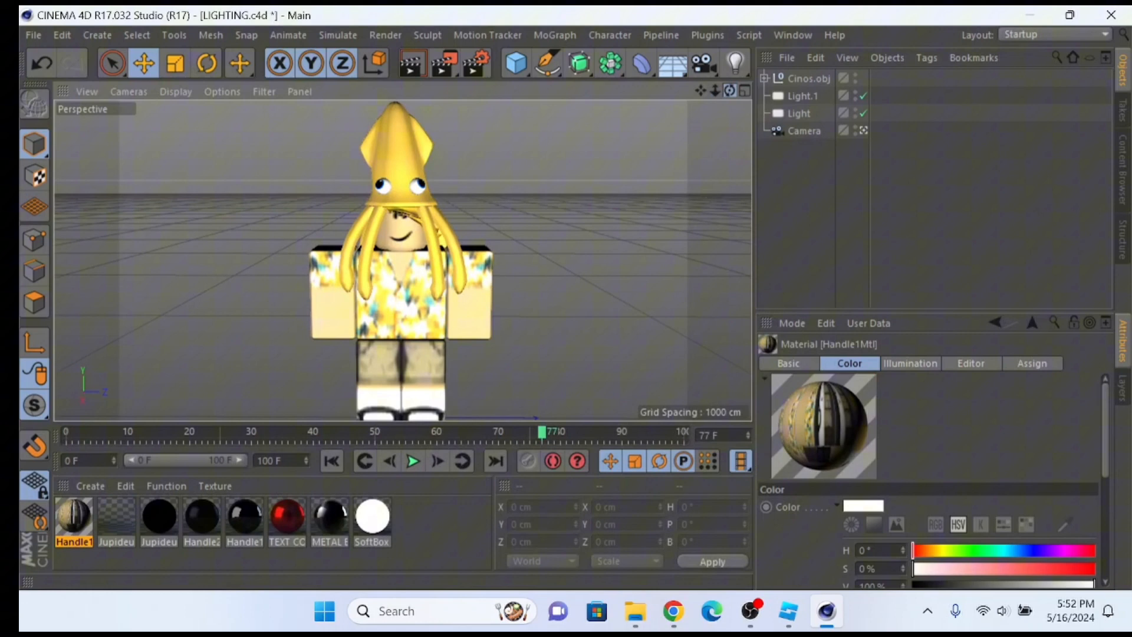
# Set the material's Editor Texture Preview Size to No Scaling and select the avatar model
pyautogui.click(970, 363)
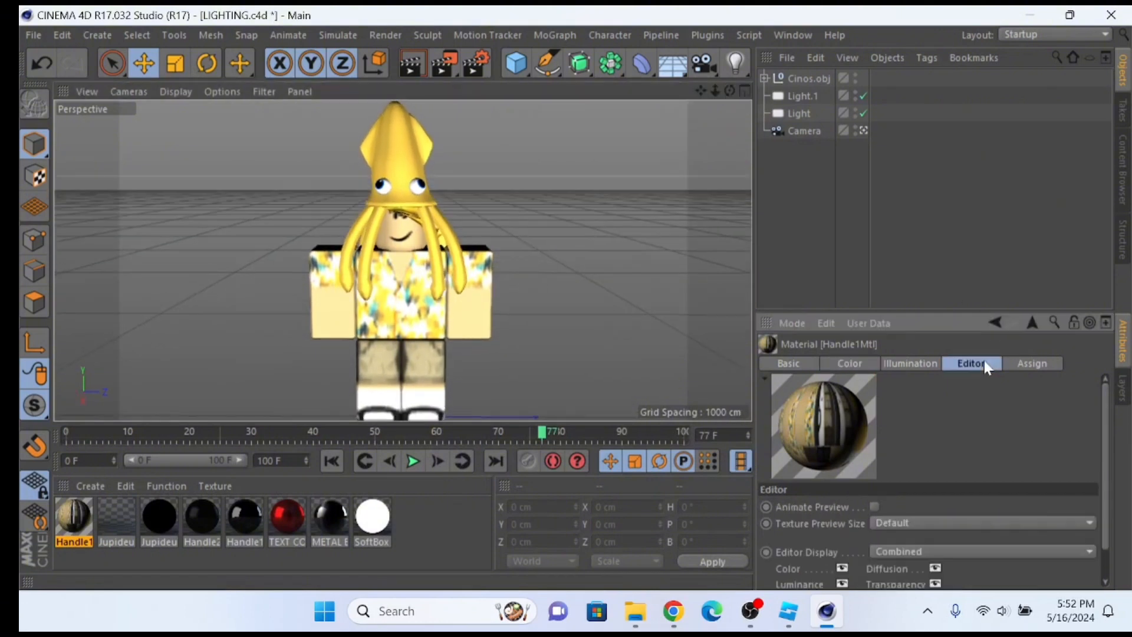
pyautogui.moveTo(931, 527)
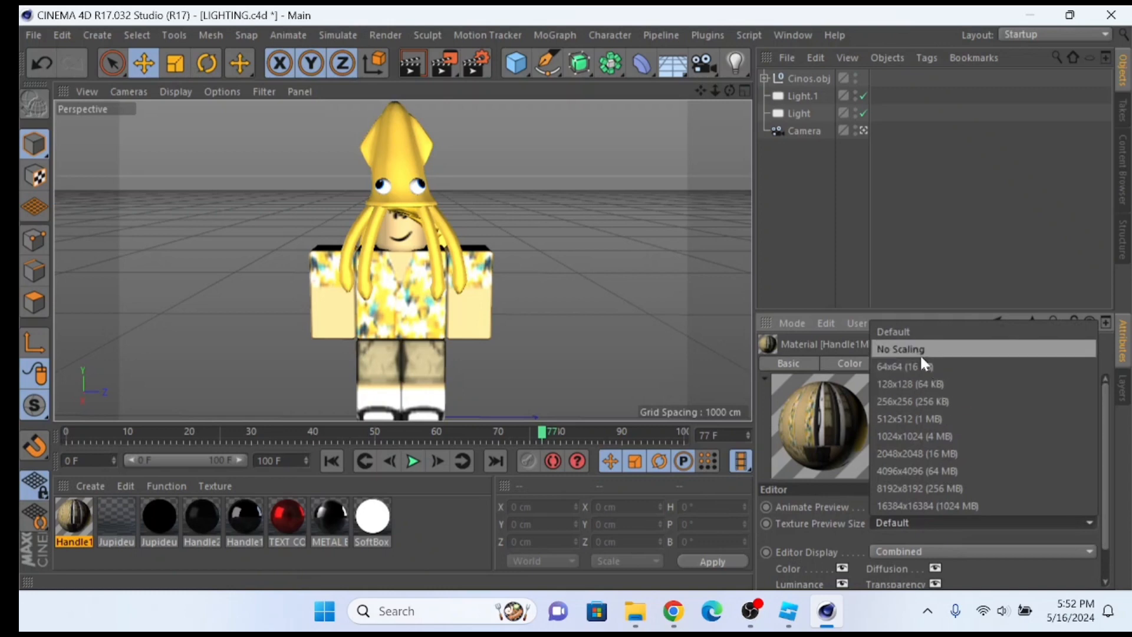
pyautogui.click(899, 349)
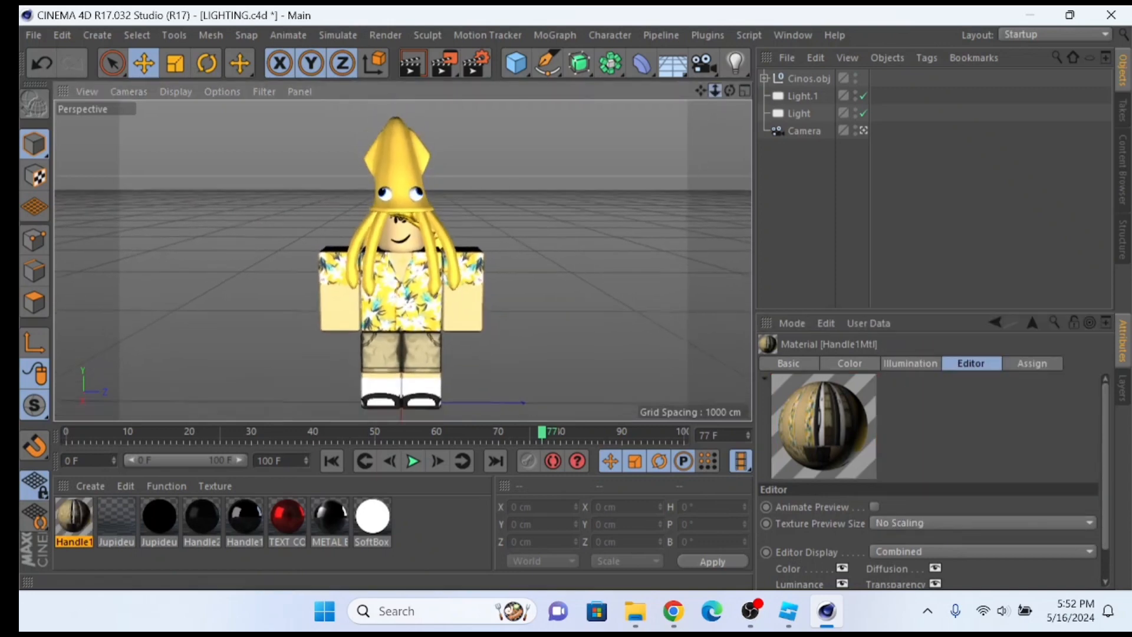
pyautogui.click(806, 78)
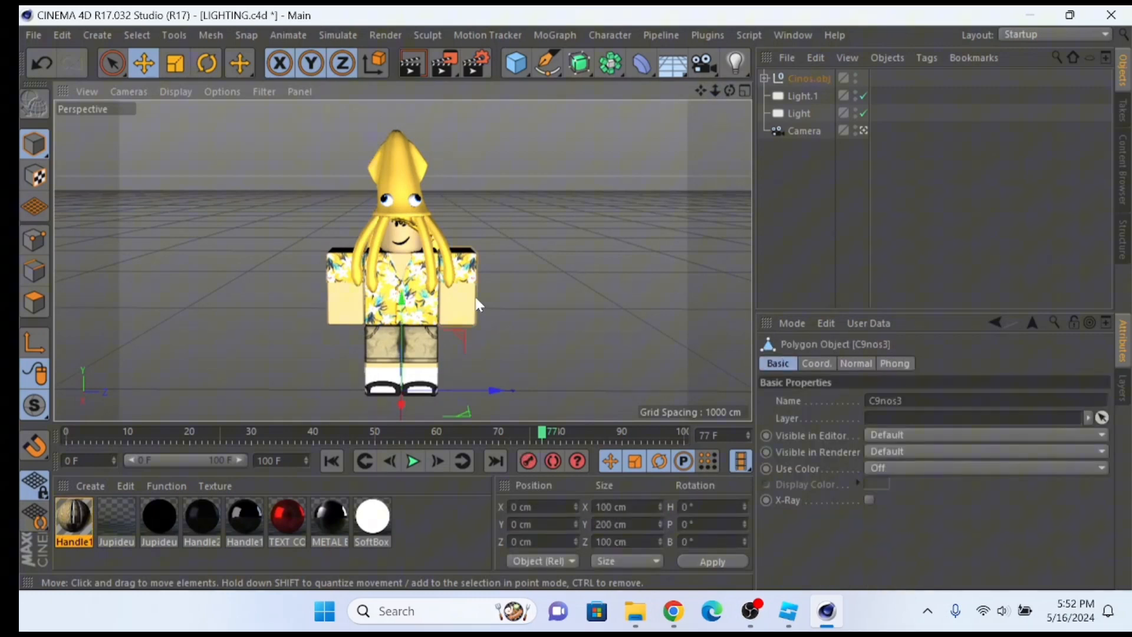
pyautogui.moveTo(452, 306)
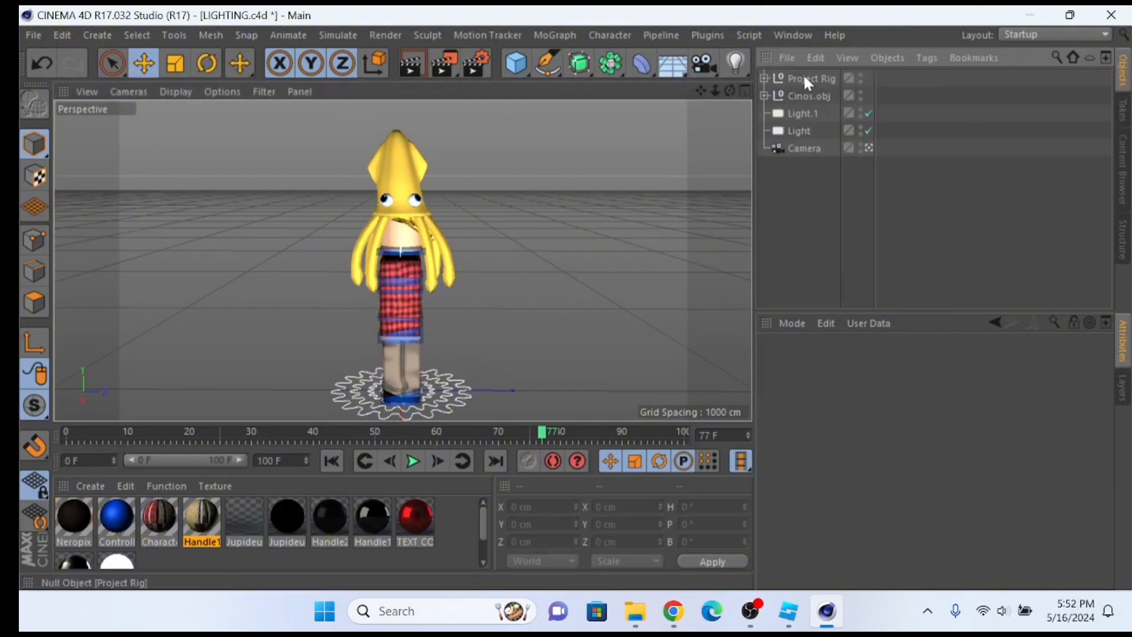
# Select the merged Project Rig and bring up its Character Texture material for editing
pyautogui.click(811, 78)
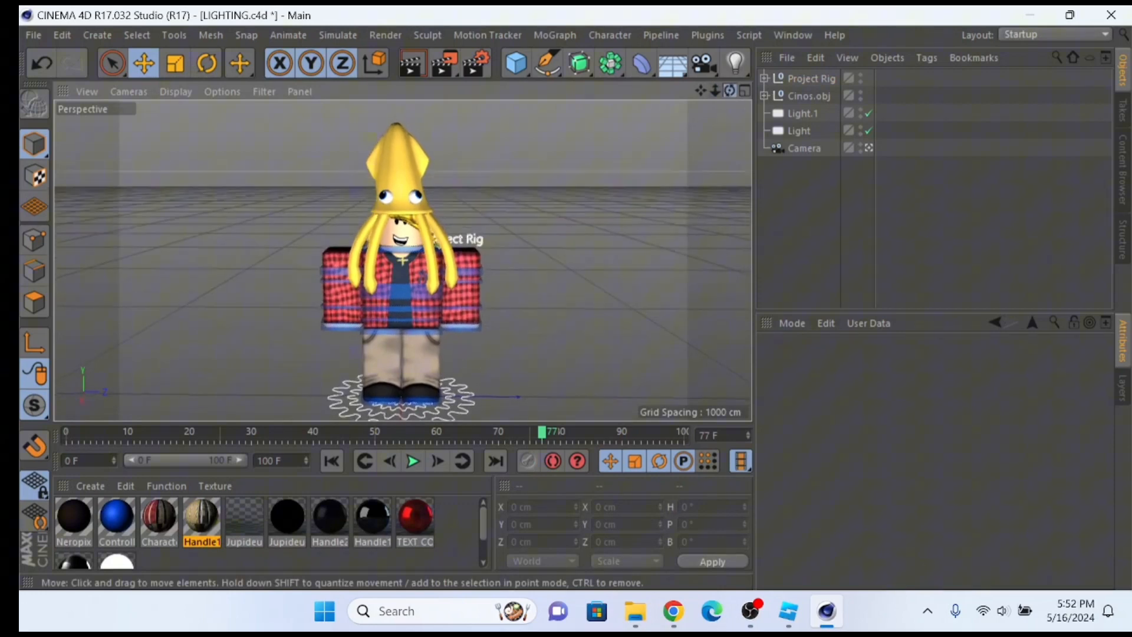
pyautogui.click(158, 518)
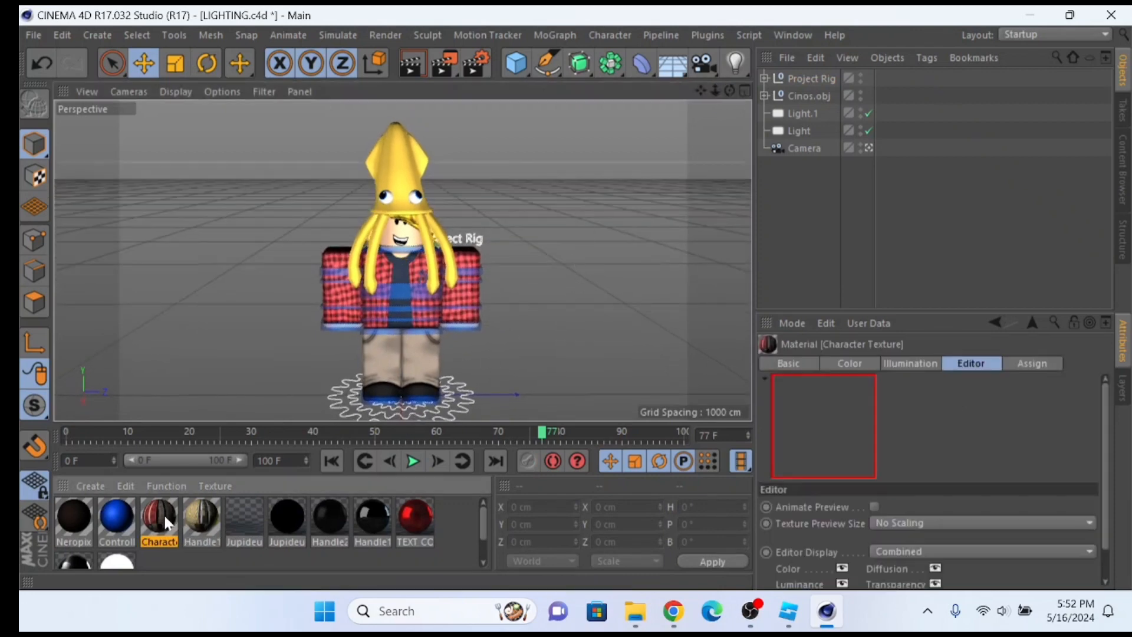
pyautogui.doubleClick(160, 516)
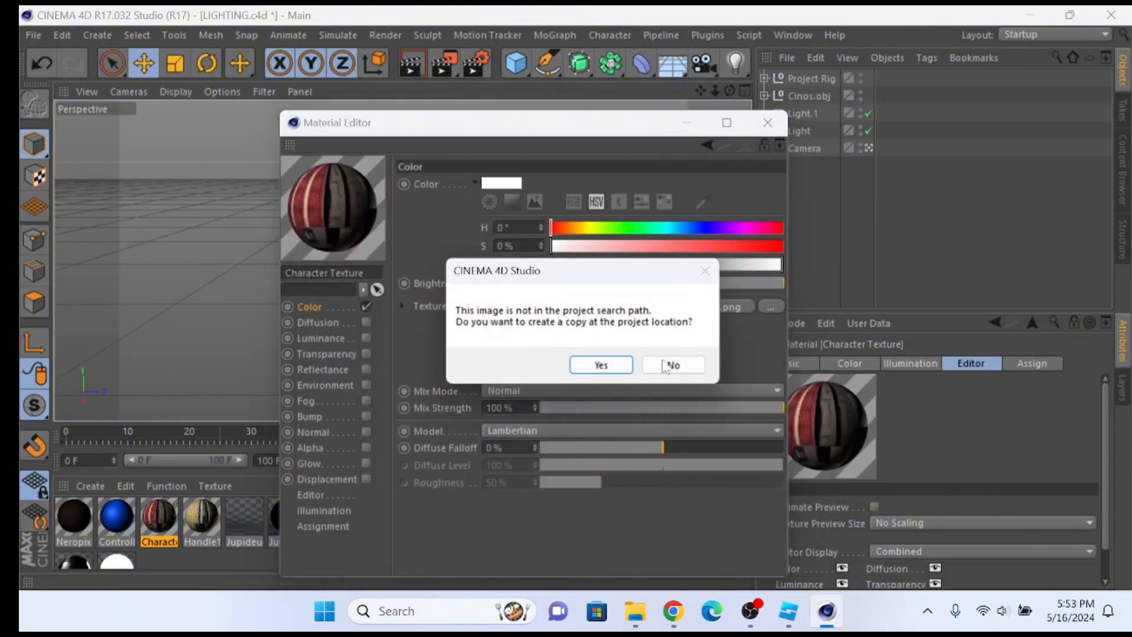
# Load the clothing image into Character Texture, keeping it at its original location
pyautogui.click(671, 364)
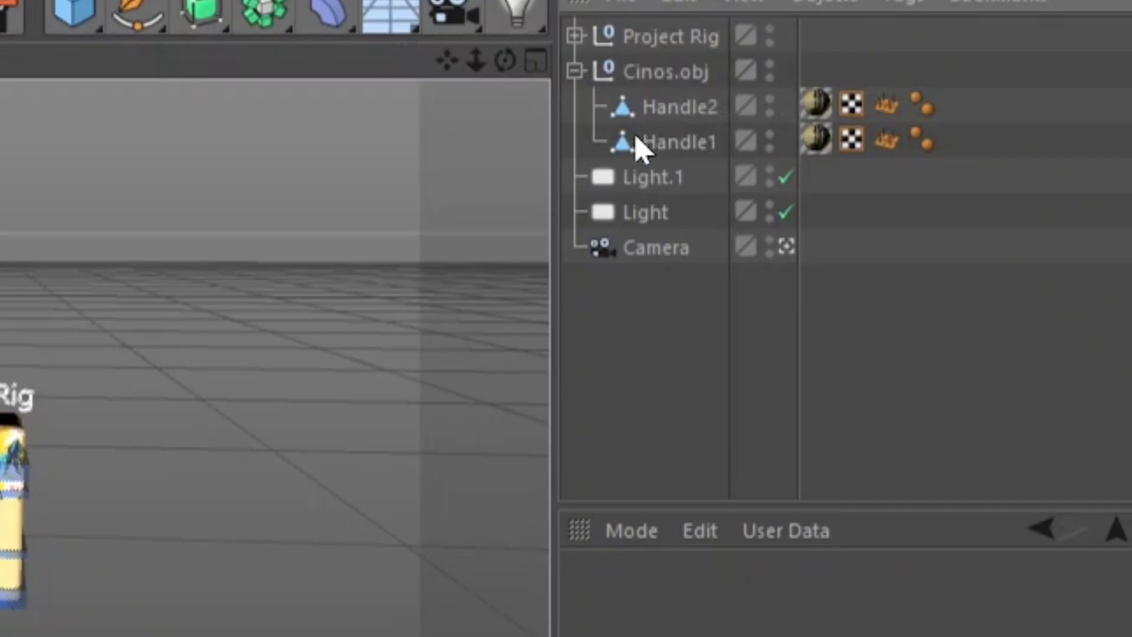
pyautogui.moveTo(646, 141)
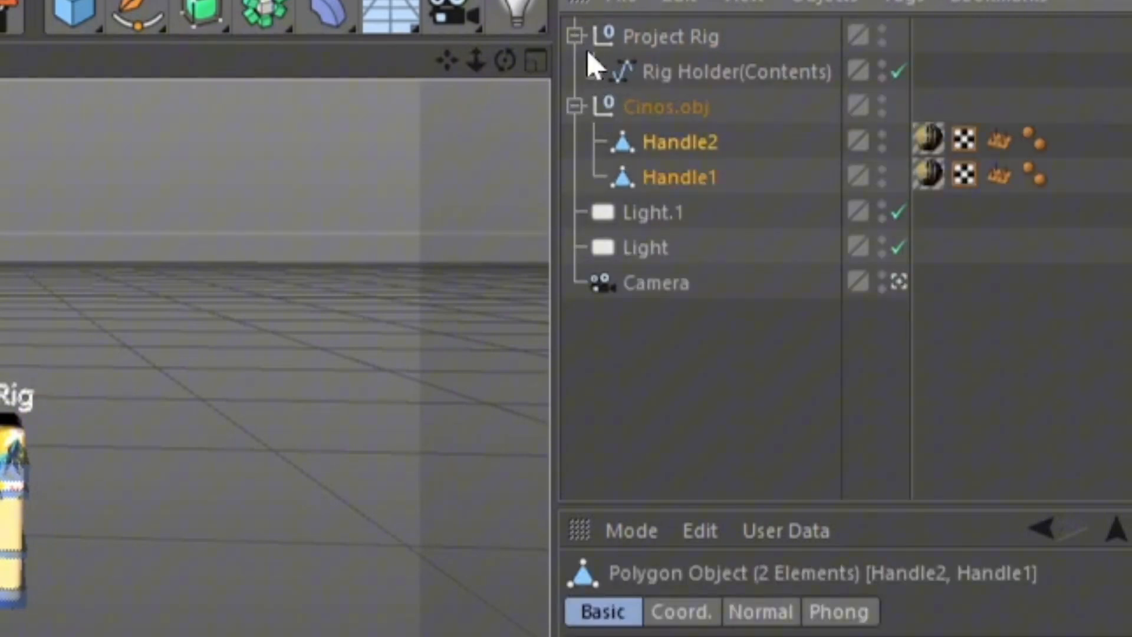
# Expand the rig hierarchy and move Handle1 and Handle2 under Head Attachments
pyautogui.click(578, 72)
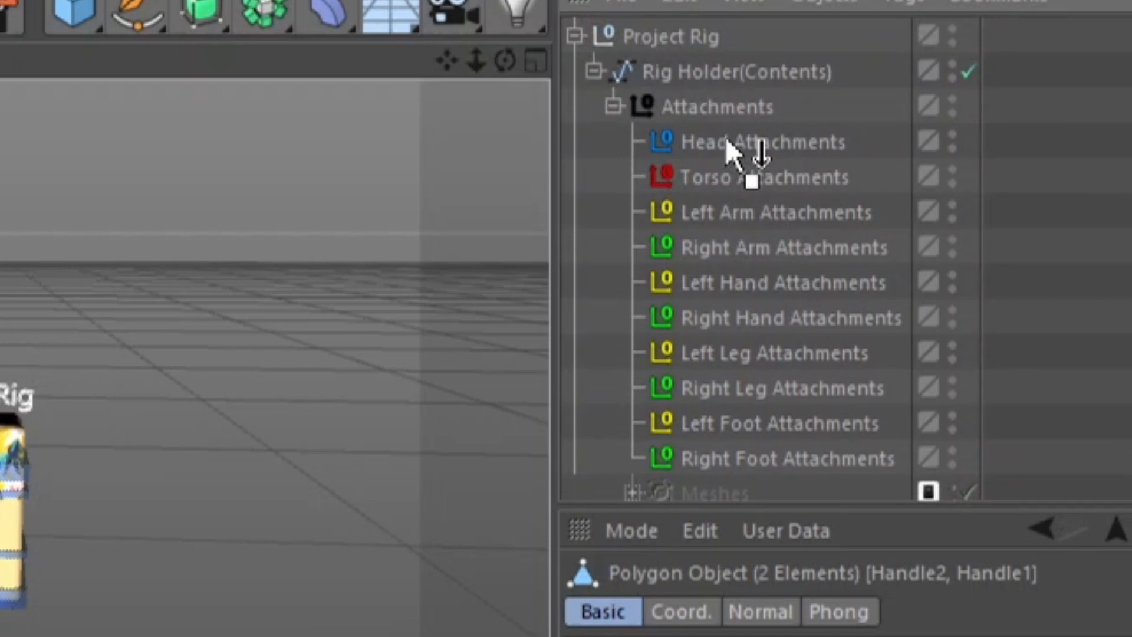
pyautogui.click(614, 141)
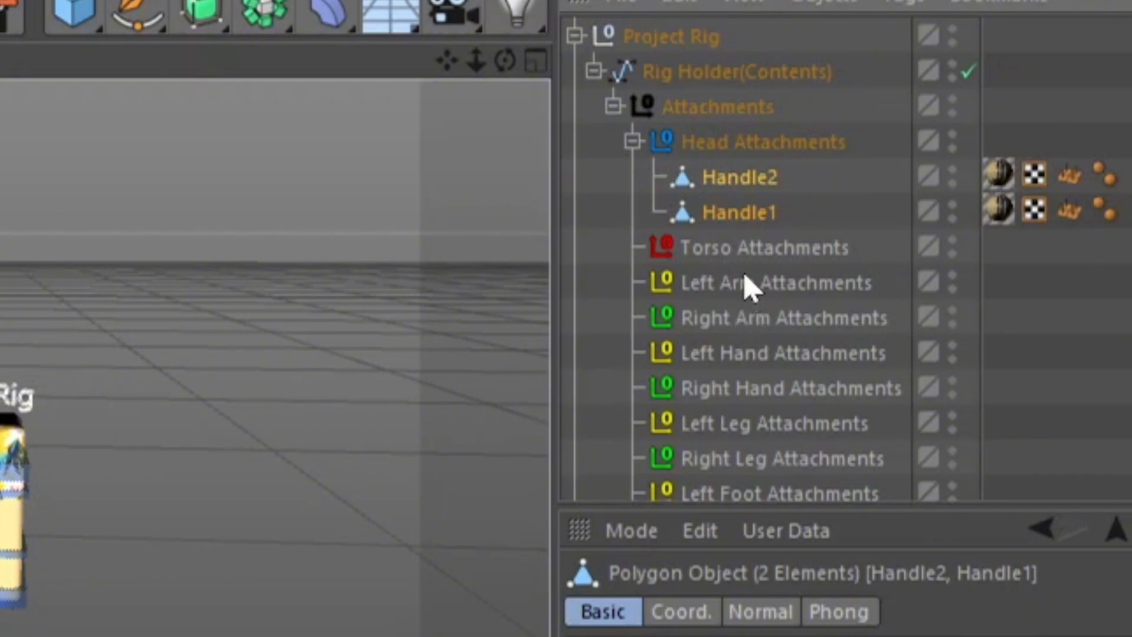
pyautogui.moveTo(729, 282)
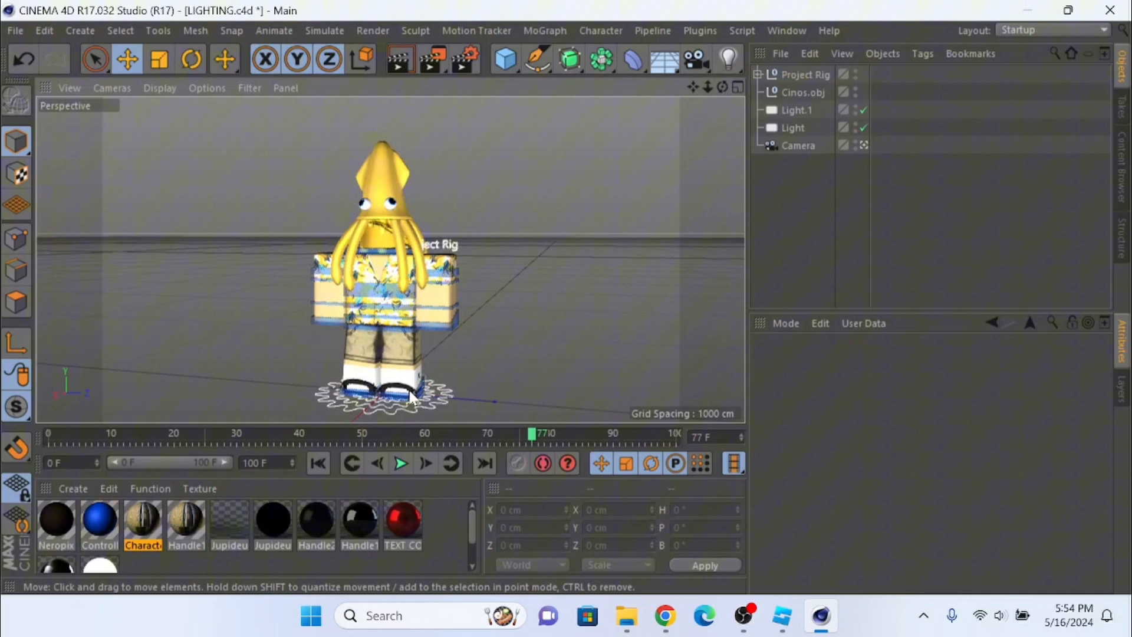
# Rotate the Head Controller to about 18.8° heading, turning the hat with the head
pyautogui.click(412, 398)
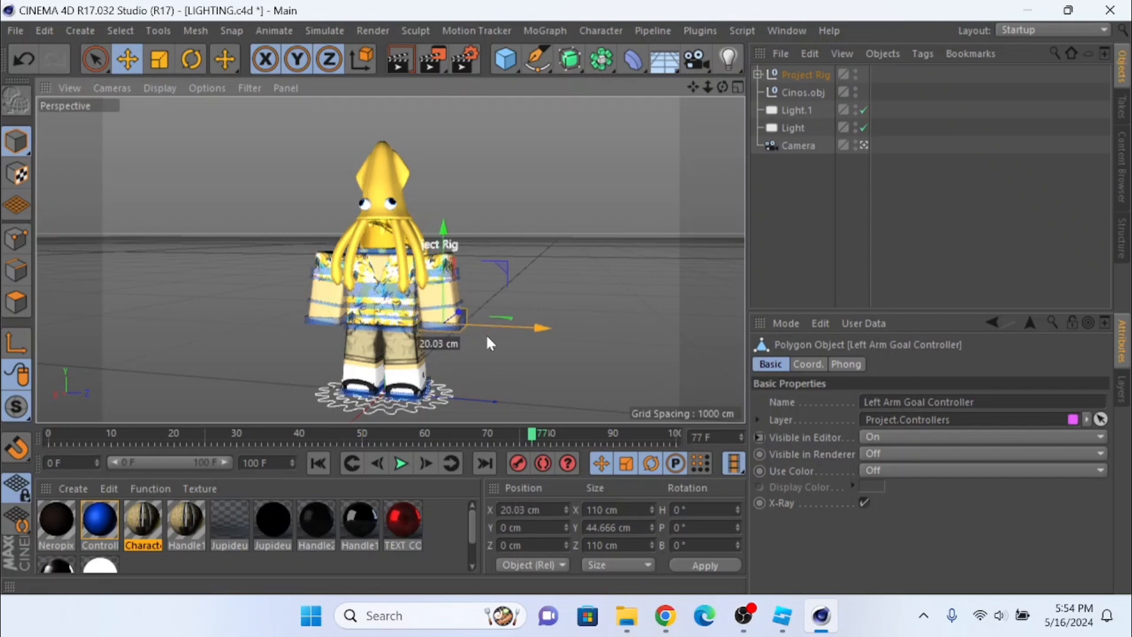
pyautogui.click(190, 59)
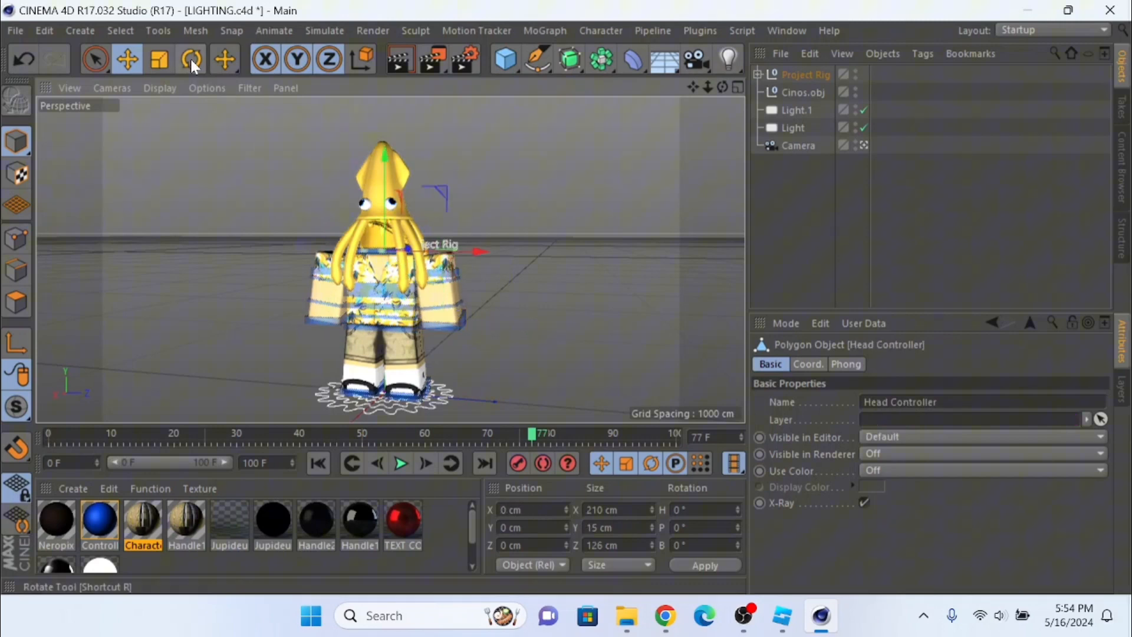
pyautogui.click(191, 59)
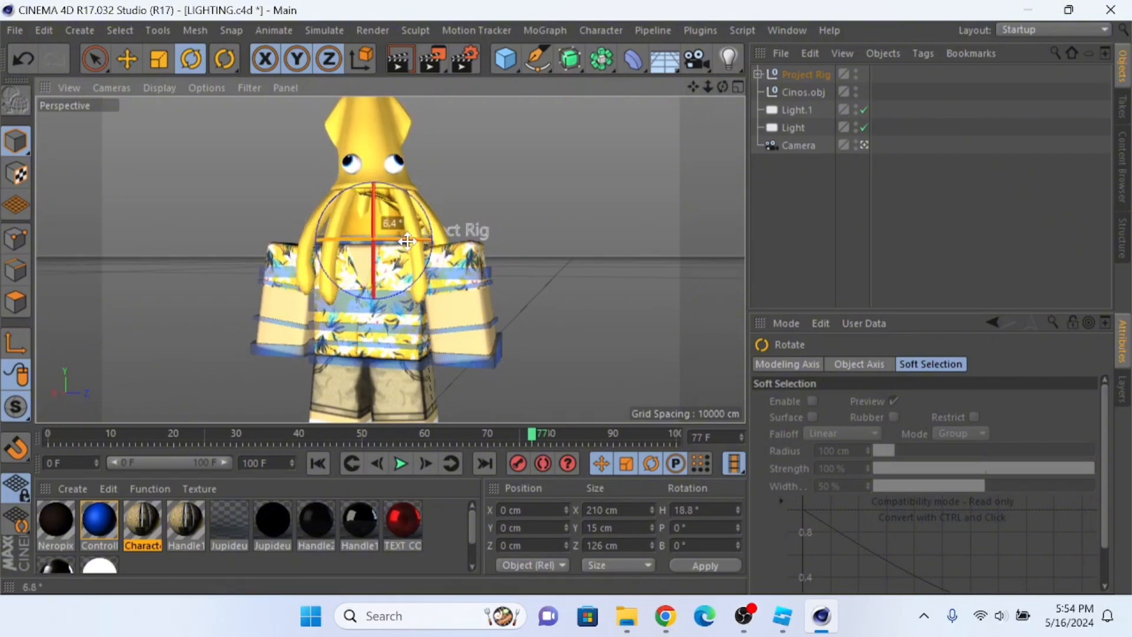
pyautogui.moveTo(404, 242); pyautogui.dragTo(422, 214)
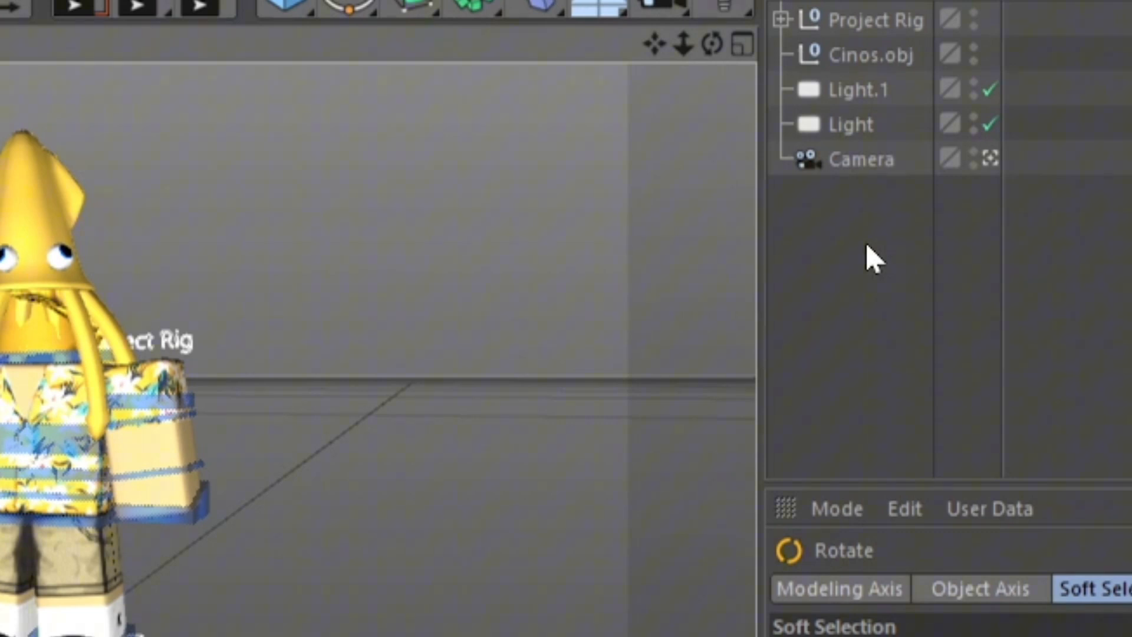
pyautogui.moveTo(860, 126)
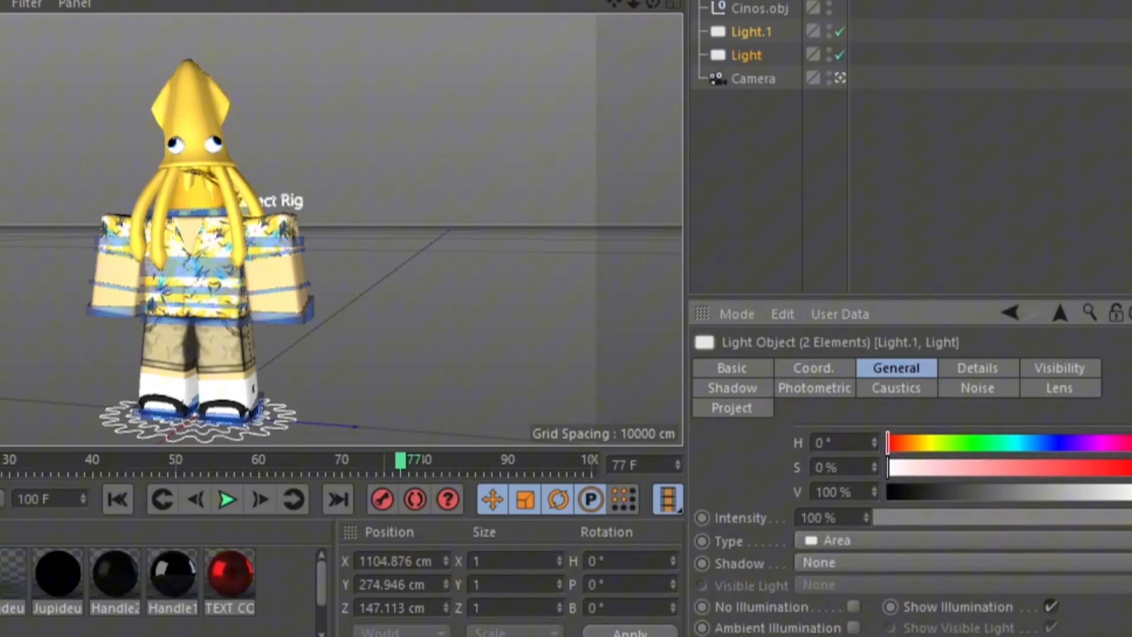
# Lower the Intensity of Light and Light.1 together to 85%
pyautogui.moveTo(1131, 523); pyautogui.dragTo(1112, 523)
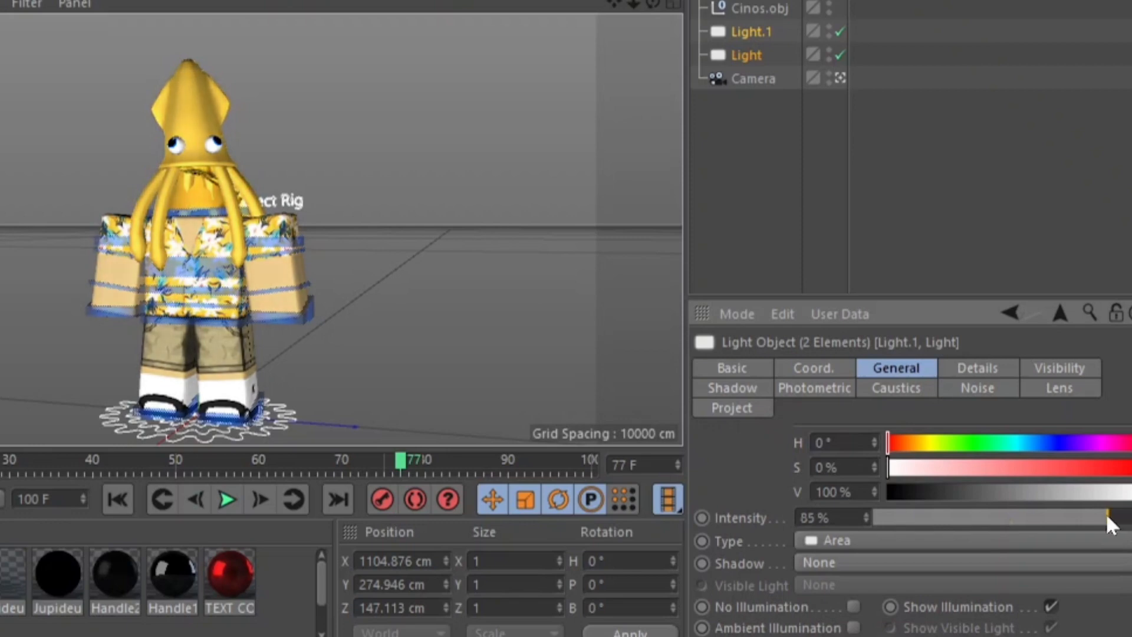
pyautogui.moveTo(1108, 516); pyautogui.dragTo(1115, 517)
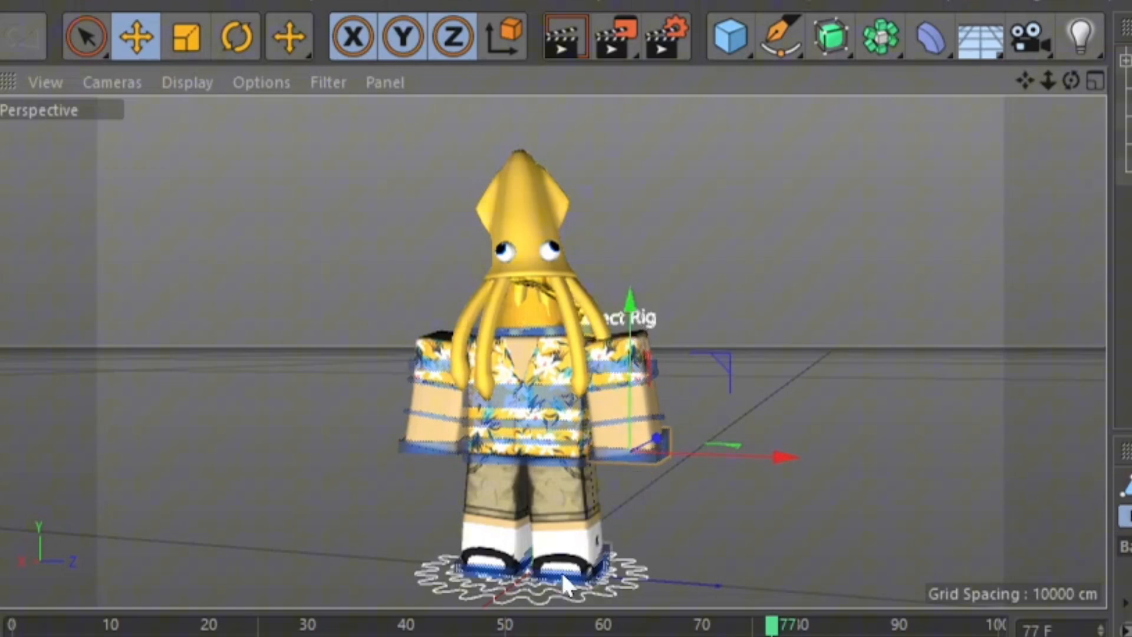
pyautogui.click(237, 36)
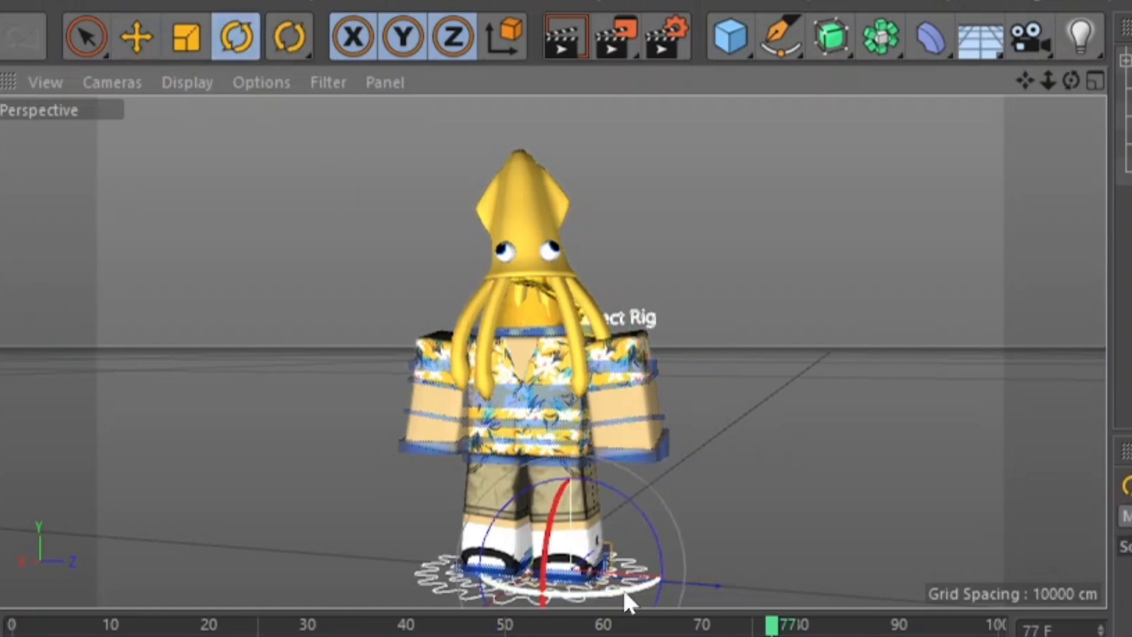
pyautogui.click(137, 36)
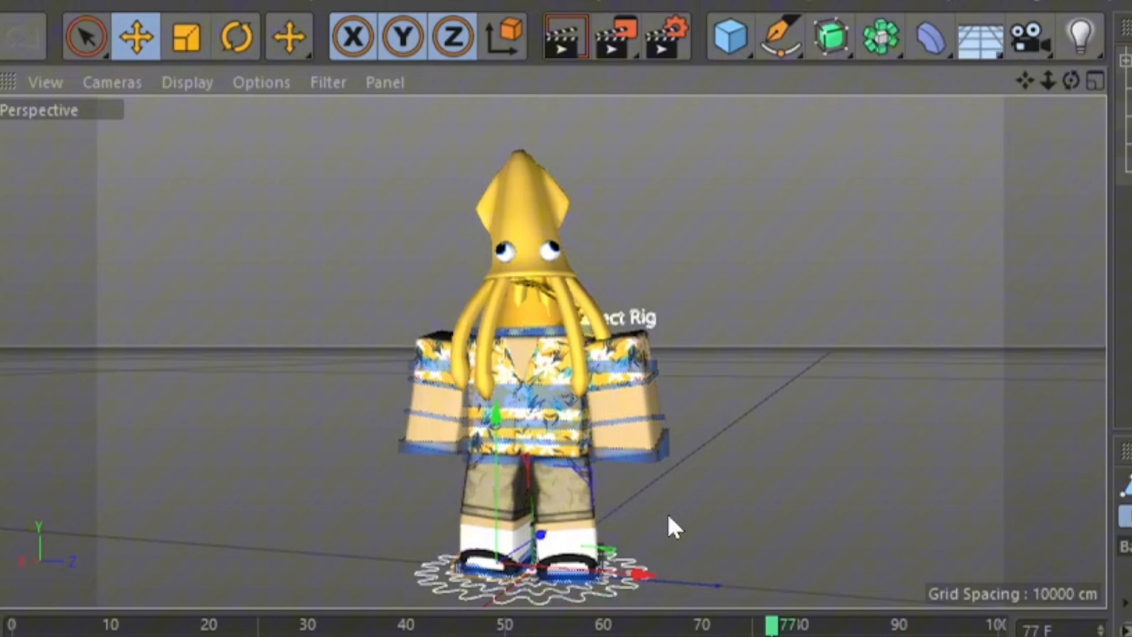
pyautogui.moveTo(1028, 119)
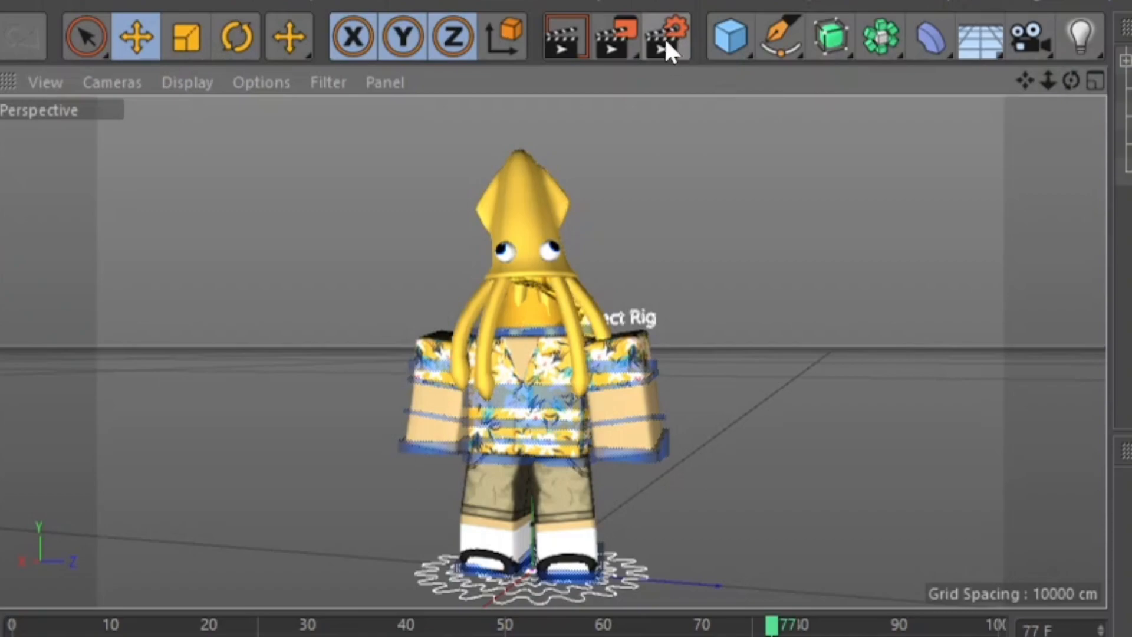
# Point the render save path at a new 'renders' folder in Documents and name the output file
pyautogui.click(666, 37)
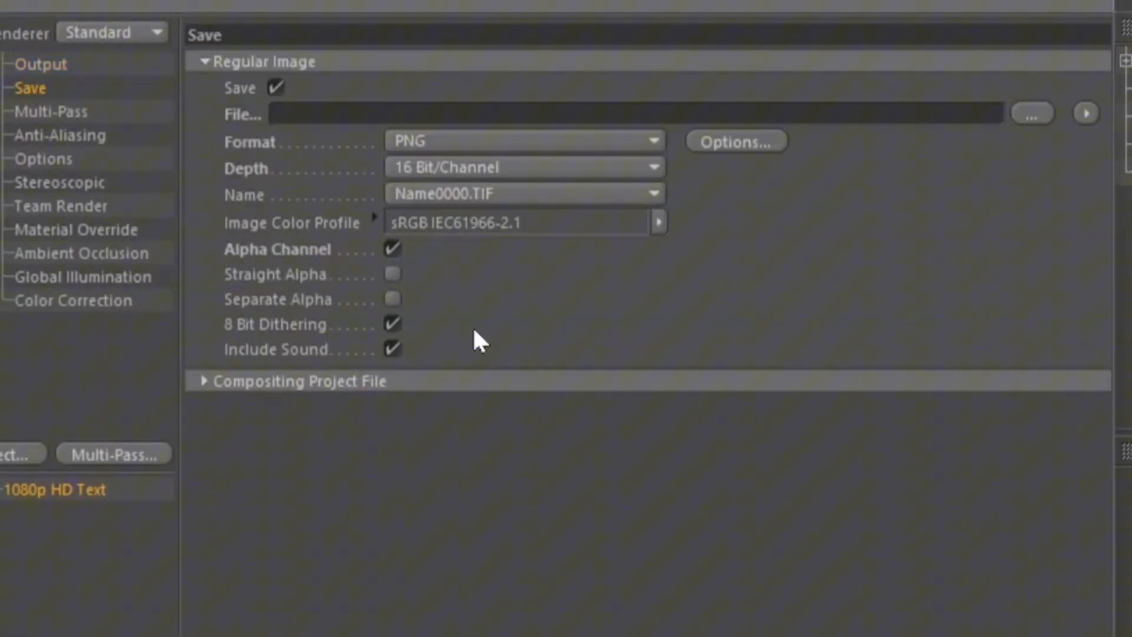
pyautogui.moveTo(594, 616)
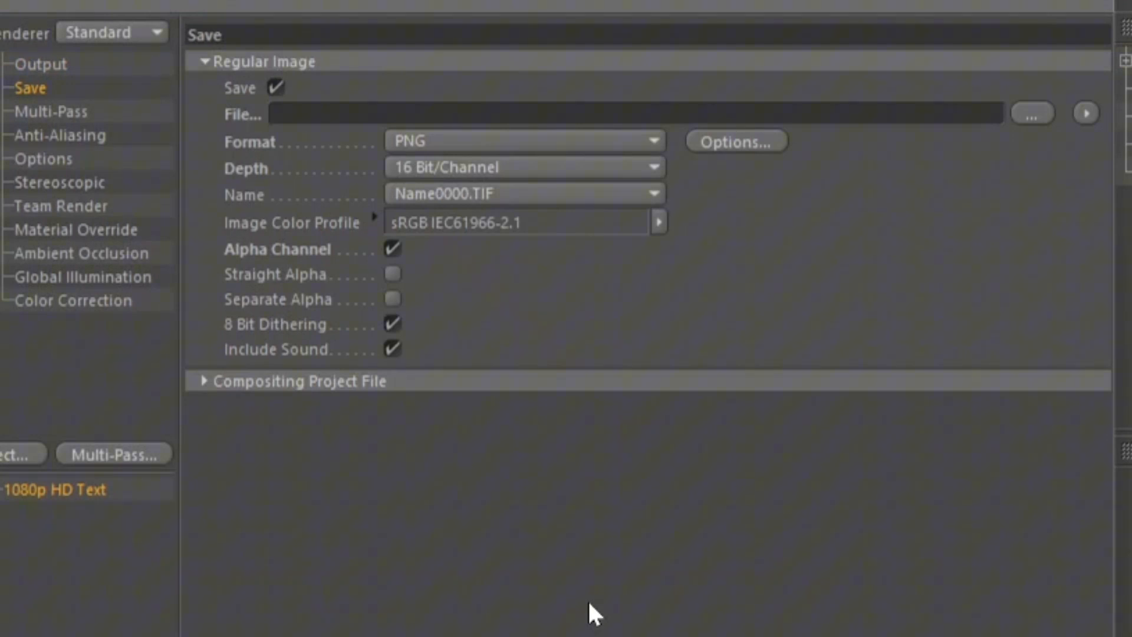
pyautogui.moveTo(1044, 128)
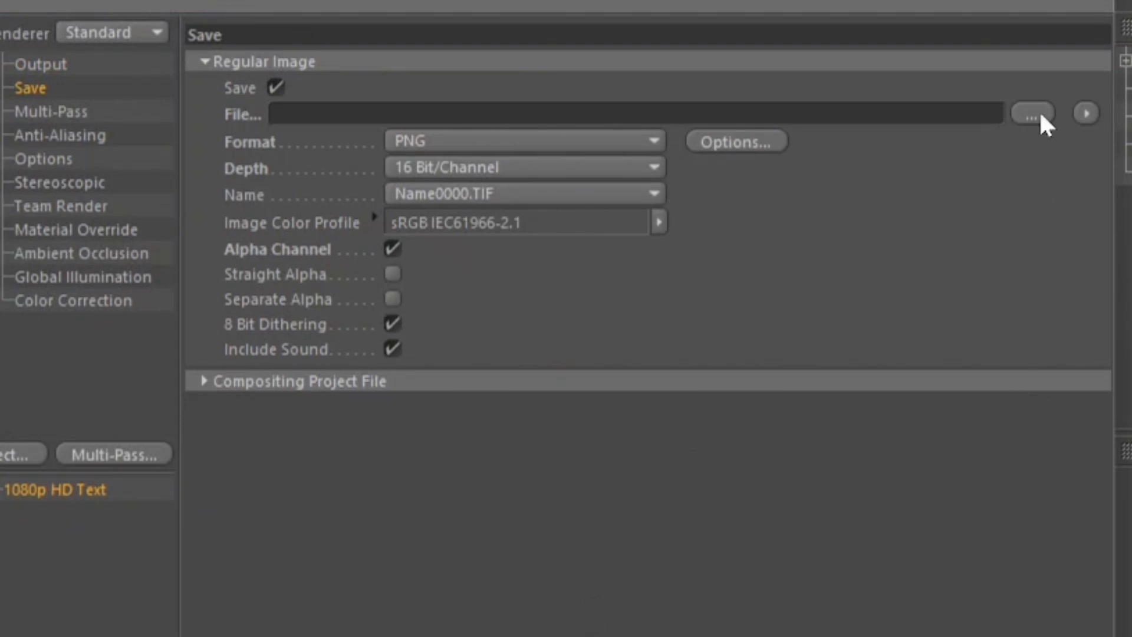
pyautogui.click(1031, 113)
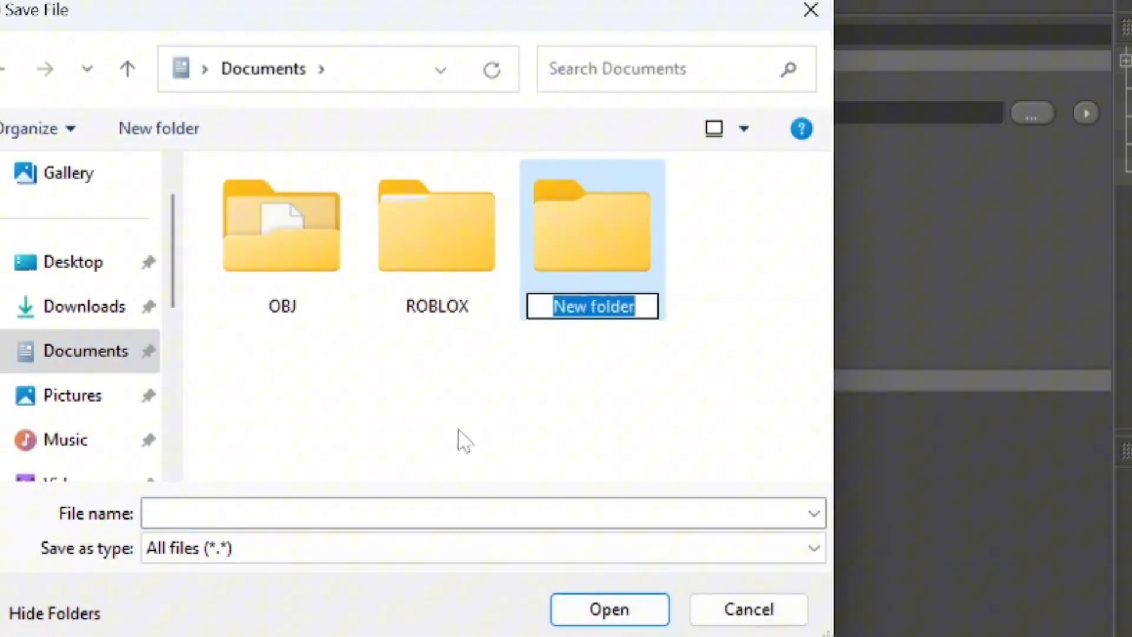
pyautogui.write('renders')
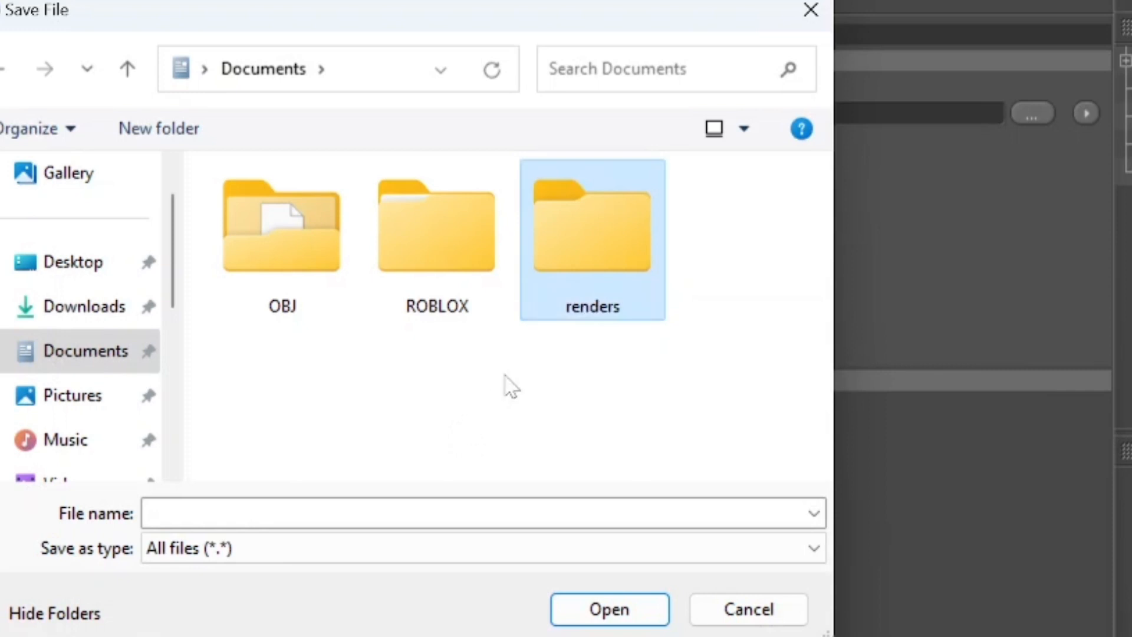
pyautogui.doubleClick(591, 224)
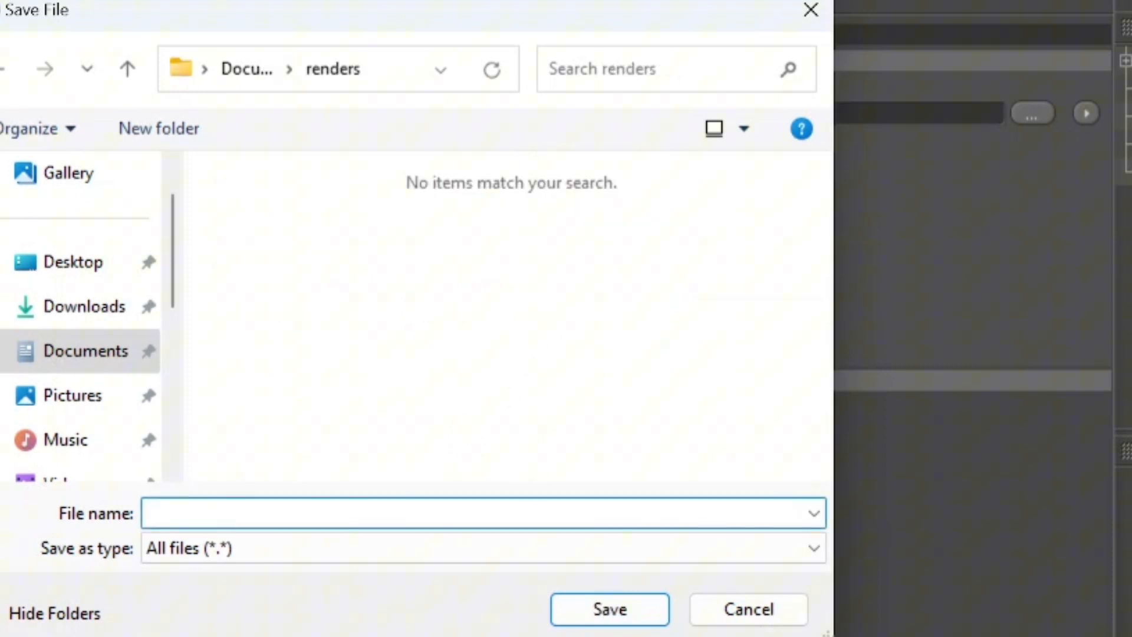
pyautogui.write('c')
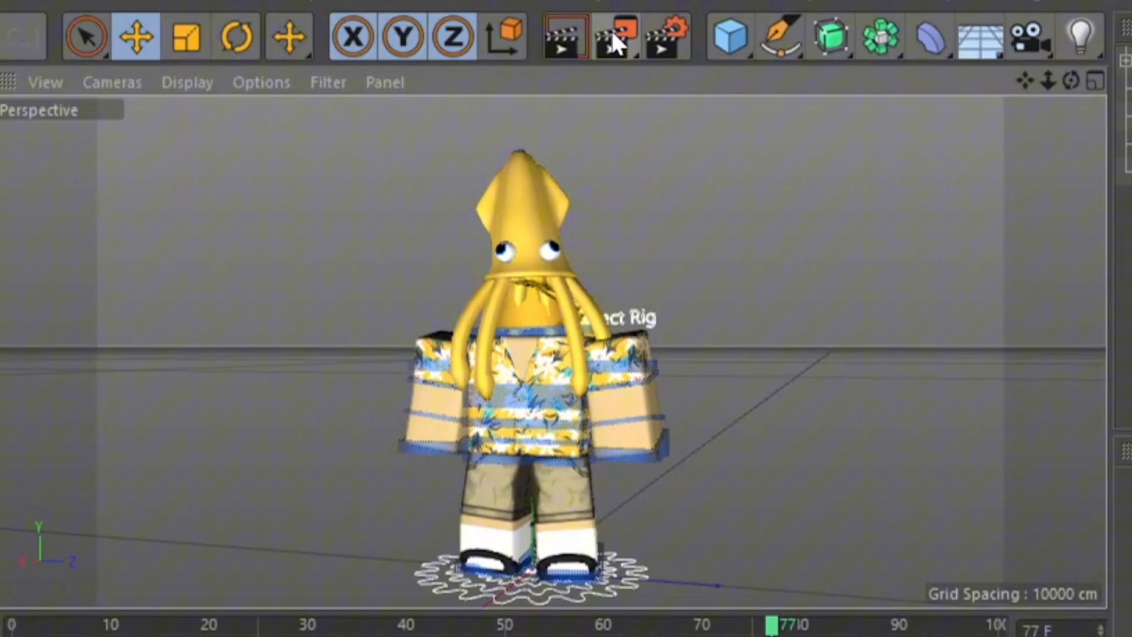
# Render the posed avatar frame to the Picture Viewer
pyautogui.click(615, 36)
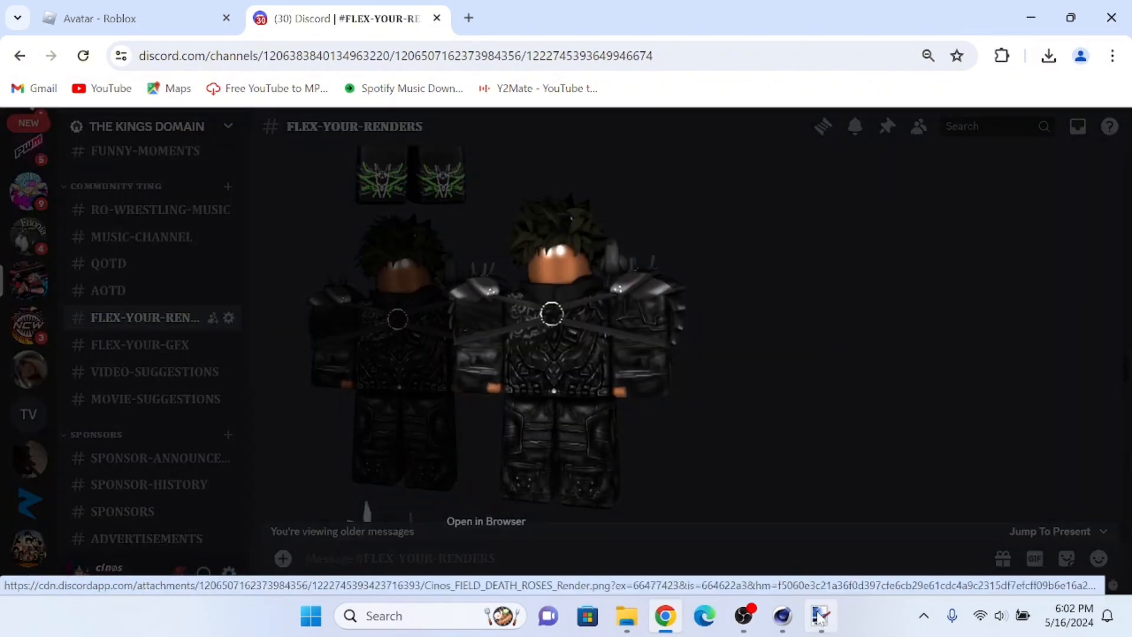
# Load the cinosss0077 render PNG into paint.net
pyautogui.click(820, 615)
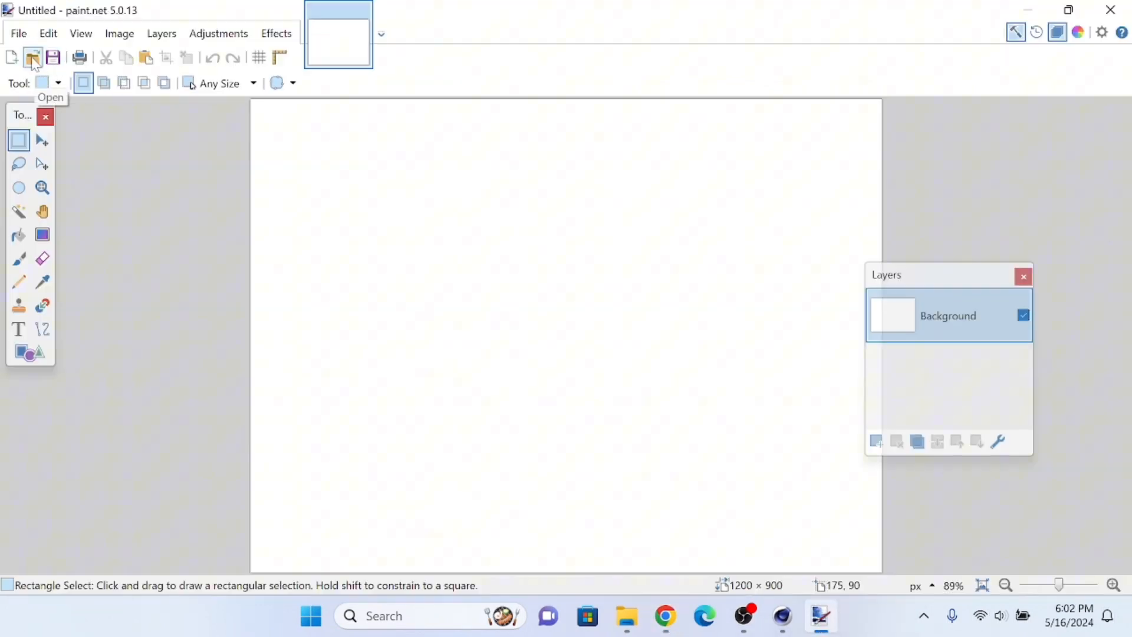
pyautogui.click(33, 56)
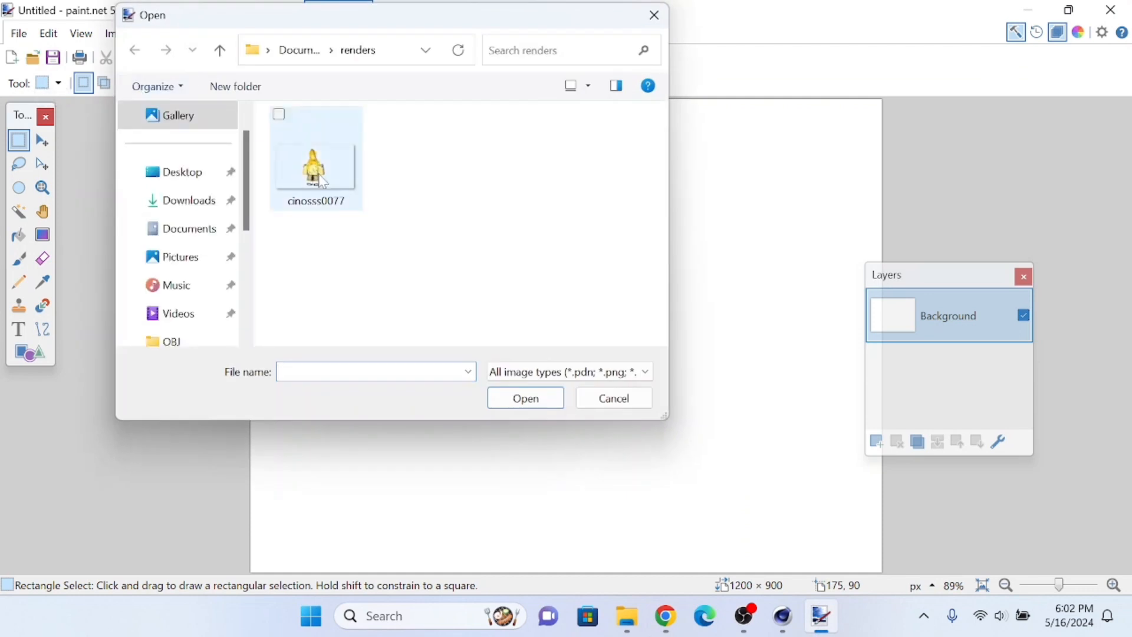
pyautogui.doubleClick(316, 165)
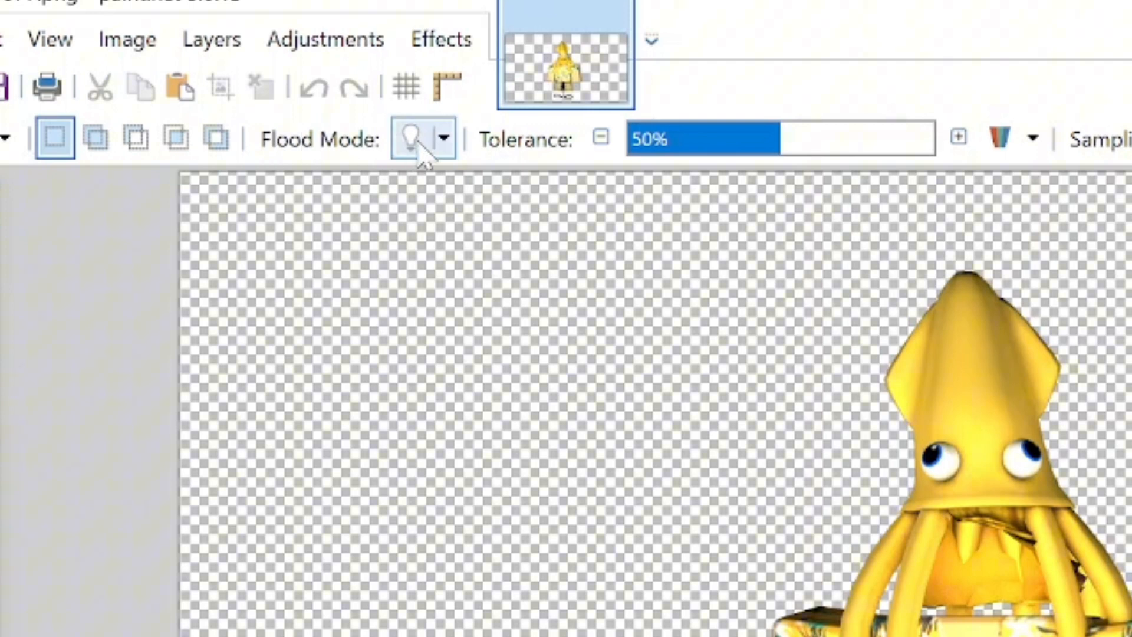
# Magic Wand the avatar in Global mode, crop to the selection and save the PNG
pyautogui.click(443, 137)
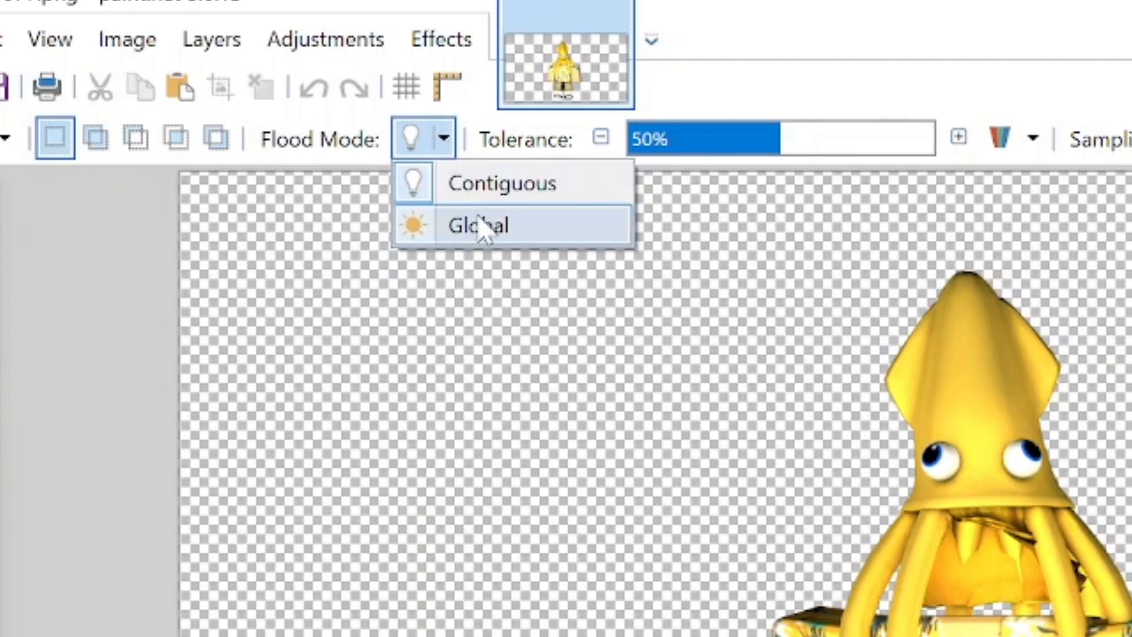
pyautogui.click(478, 225)
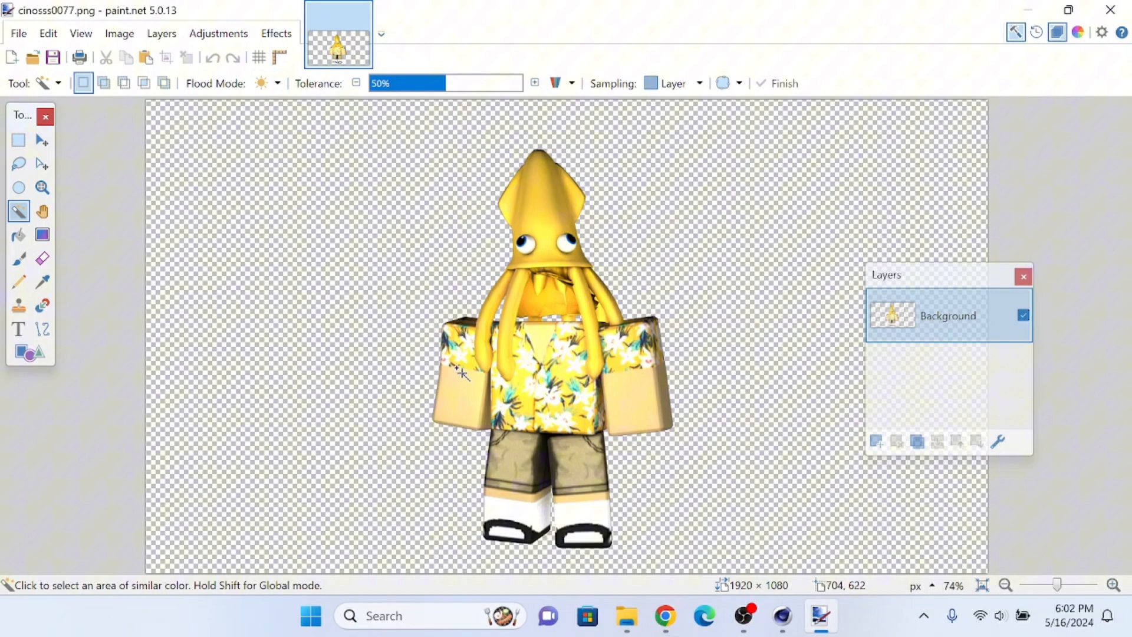
pyautogui.click(468, 374)
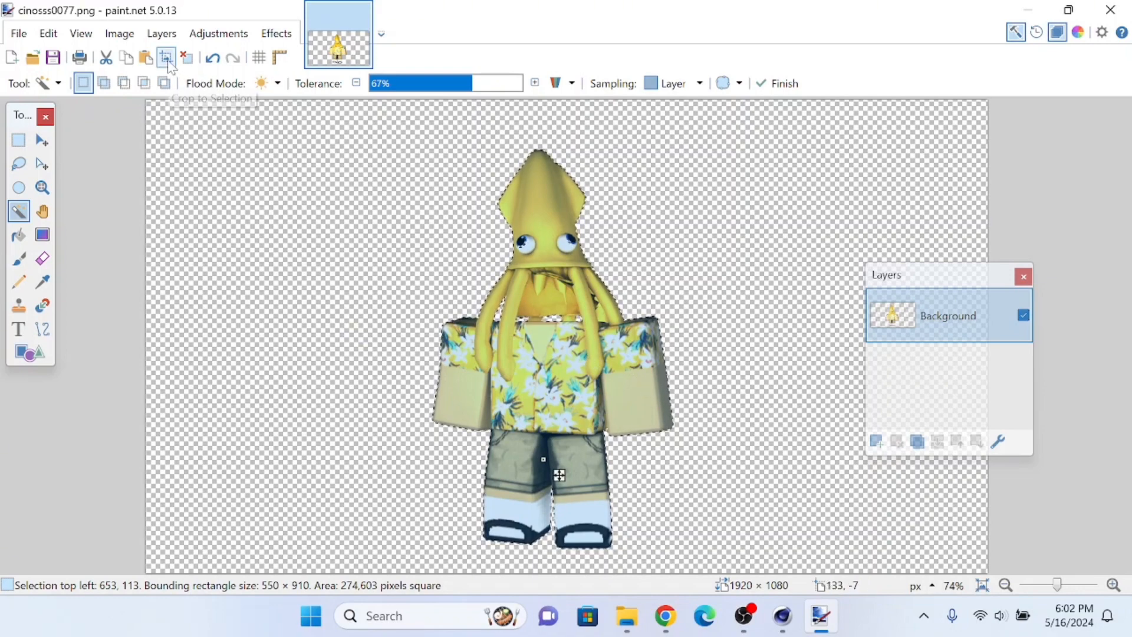
pyautogui.click(165, 56)
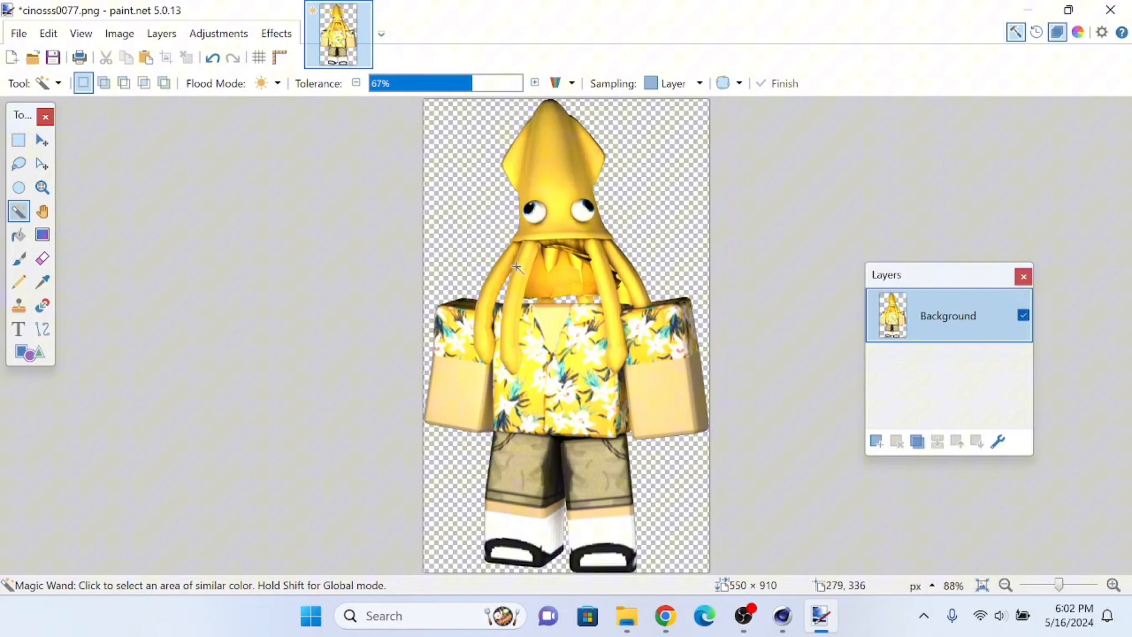
pyautogui.click(52, 56)
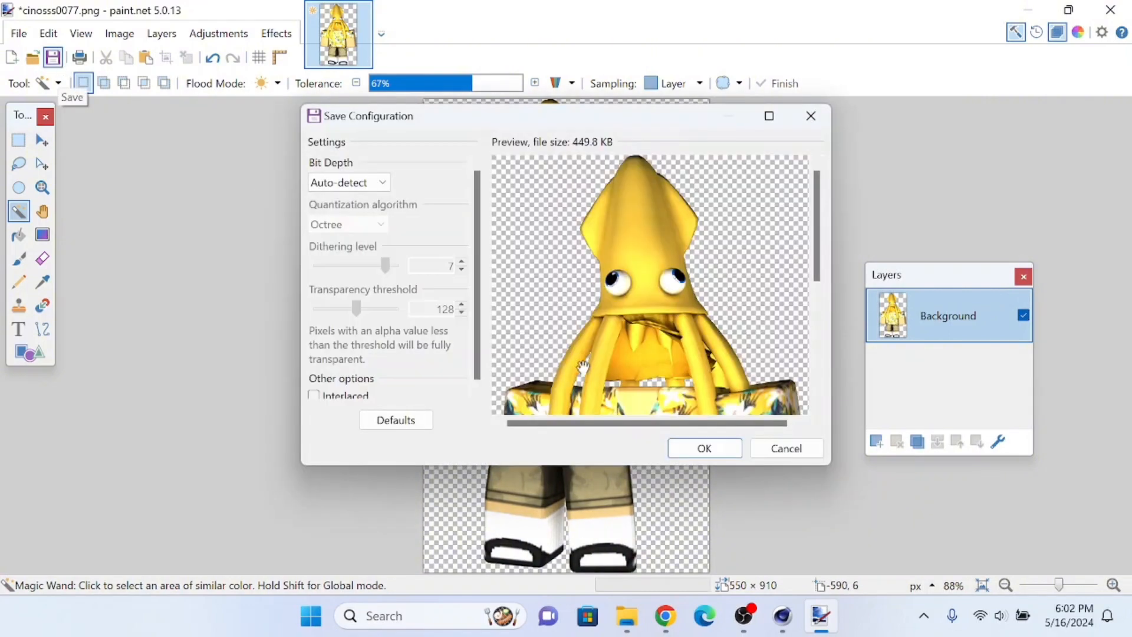
pyautogui.click(664, 615)
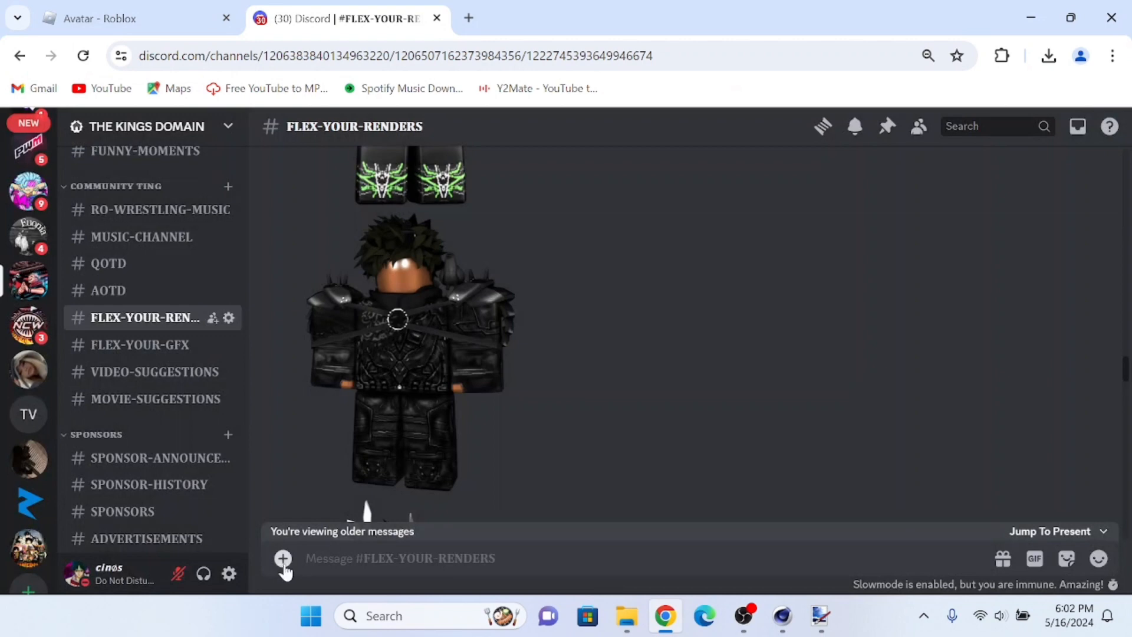
# Attach the cropped cinosss0077 image from the renders folder to the FLEX-YOUR-RENDERS message box
pyautogui.click(282, 557)
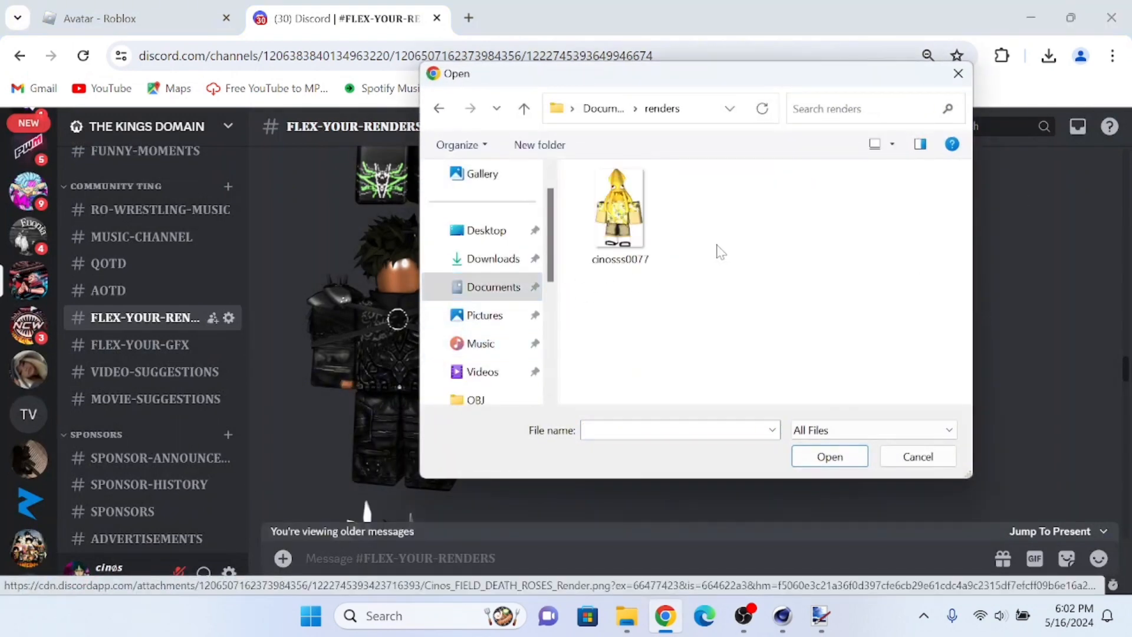
pyautogui.click(917, 455)
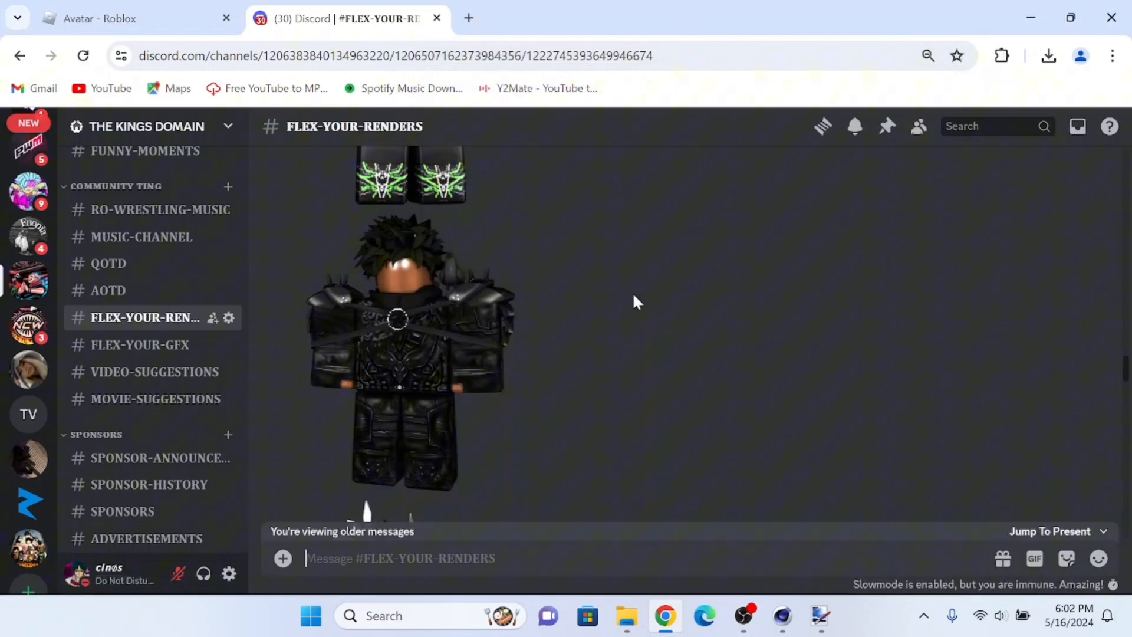